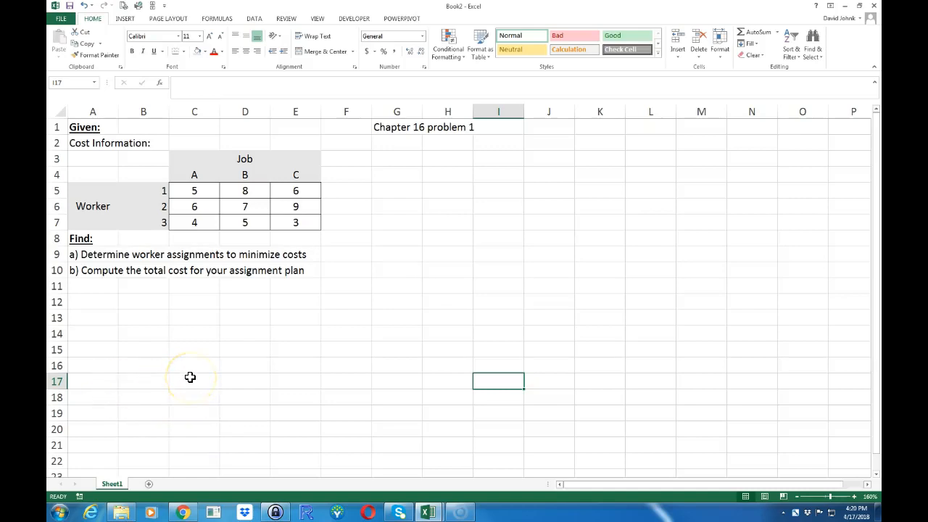
mouse_move(178, 303)
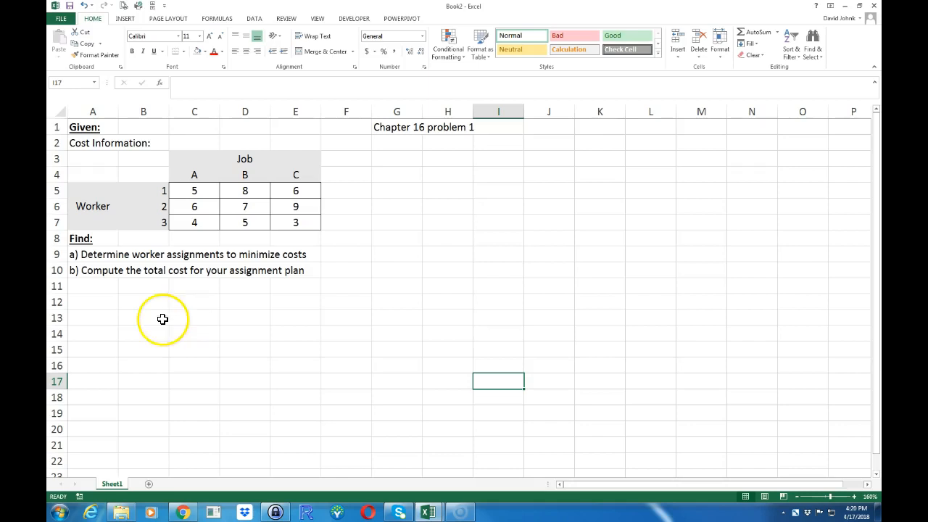
mouse_move(183, 190)
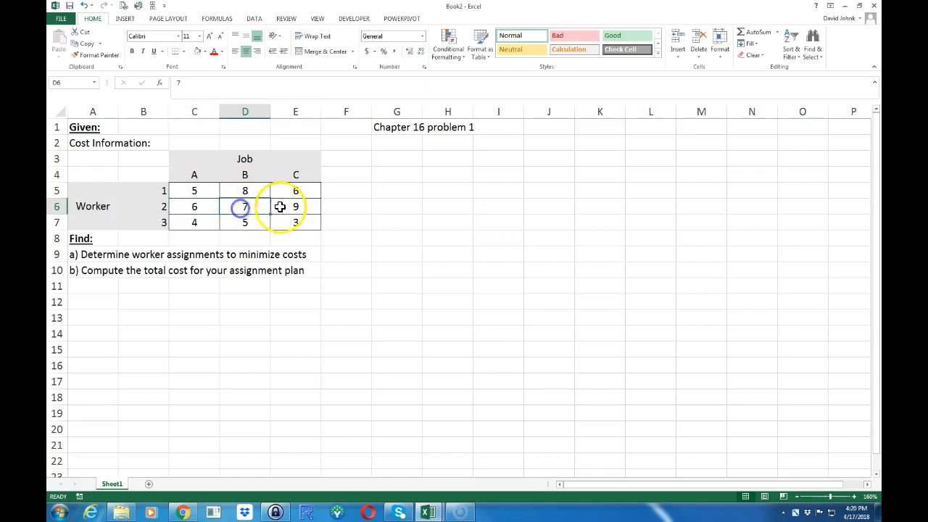
Add a bold, underlined 'Solution:' heading in A11 below the problem.
left_click(193, 222)
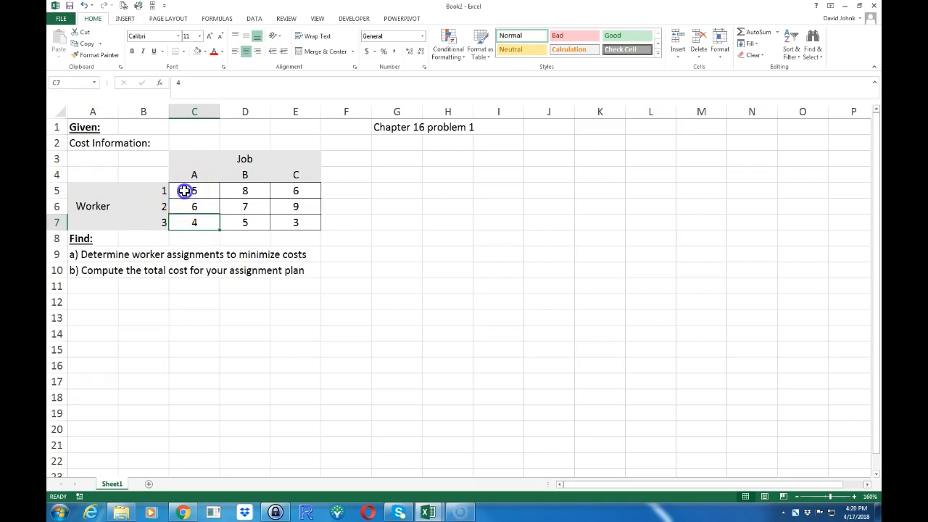
left_click(193, 190)
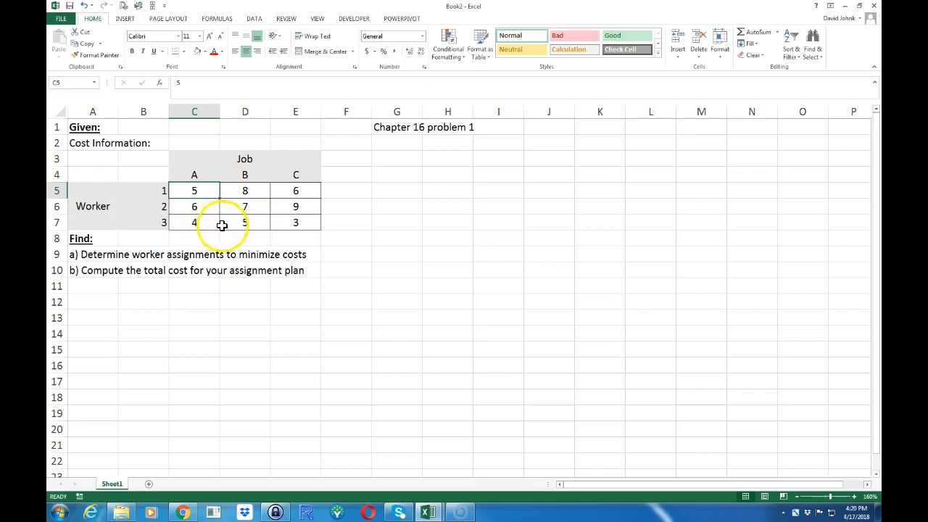
mouse_move(240, 222)
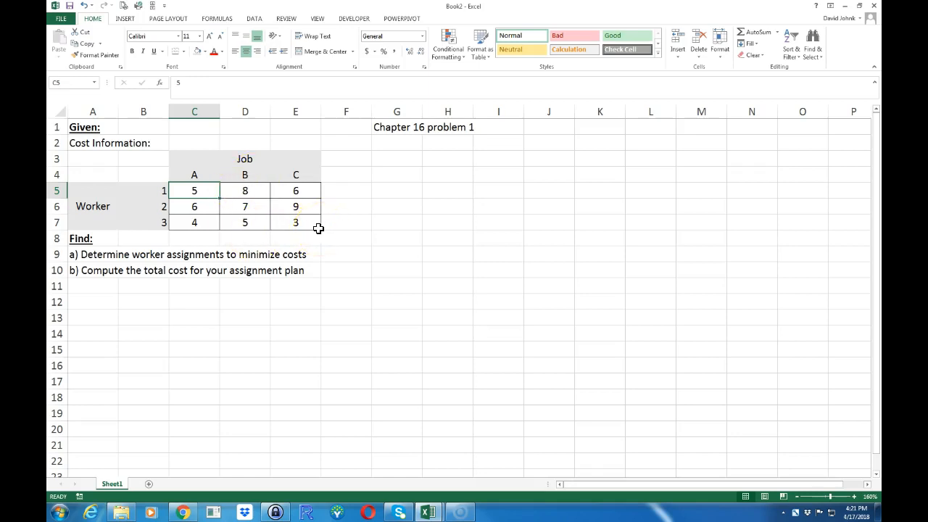
mouse_move(314, 284)
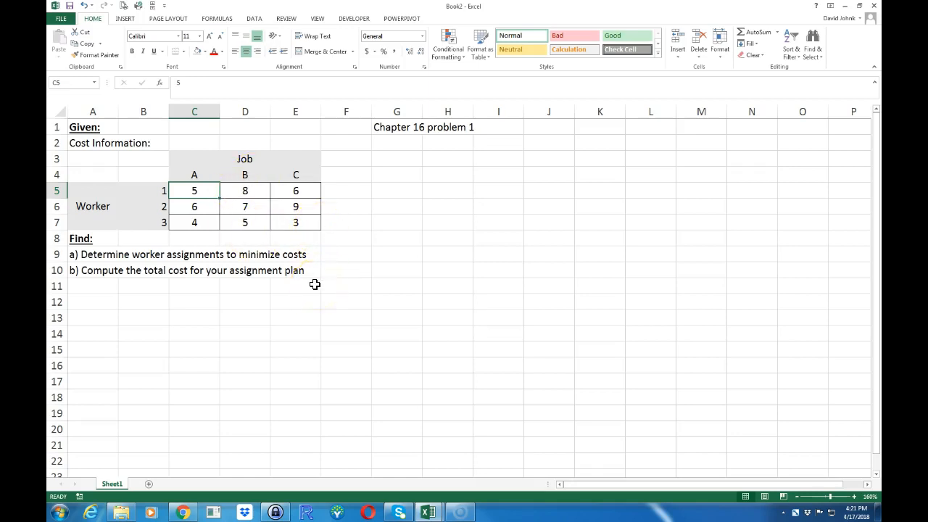
type("S")
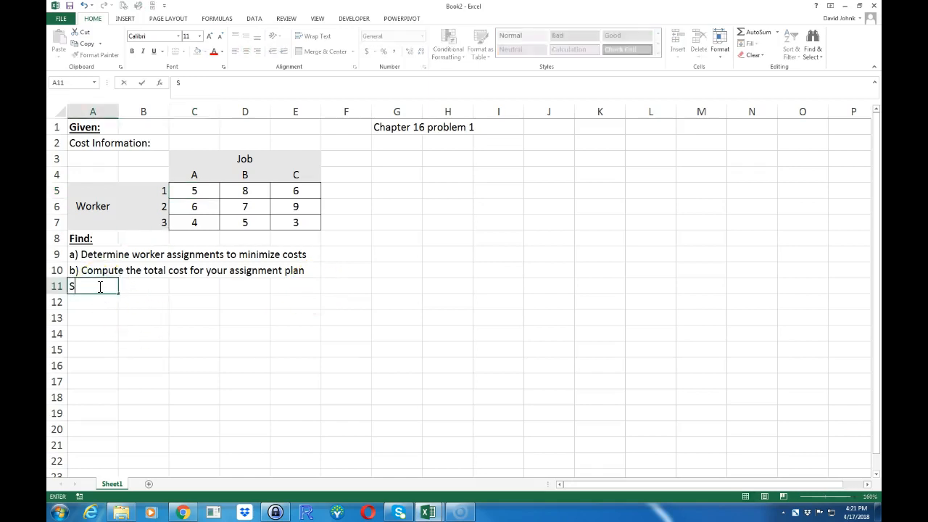
type("olution:")
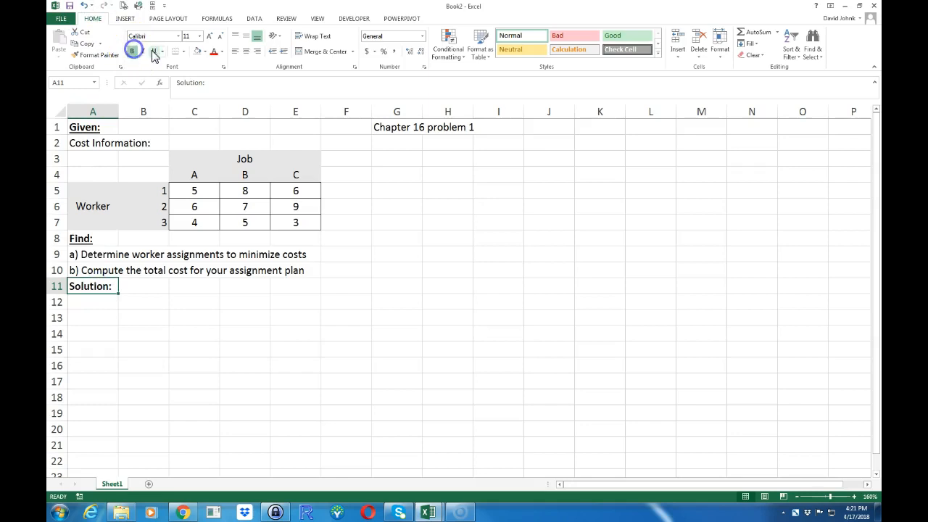
left_click(194, 317)
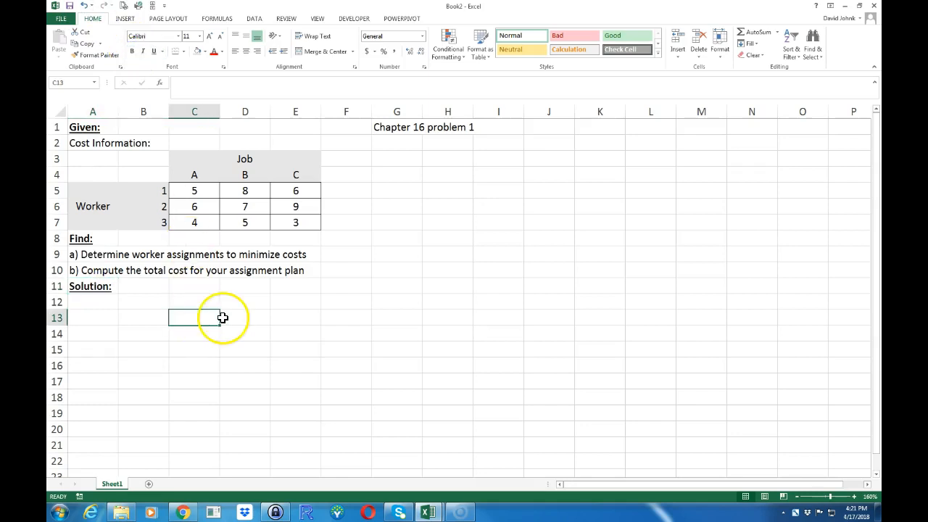
mouse_move(162, 174)
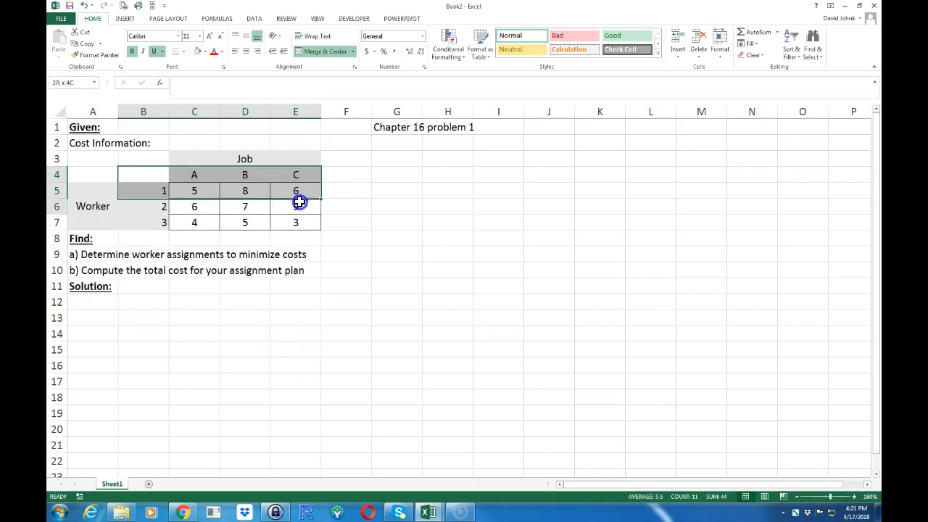
Paste part a)'s line and a copy of the cost table into rows 13–17.
type("9")
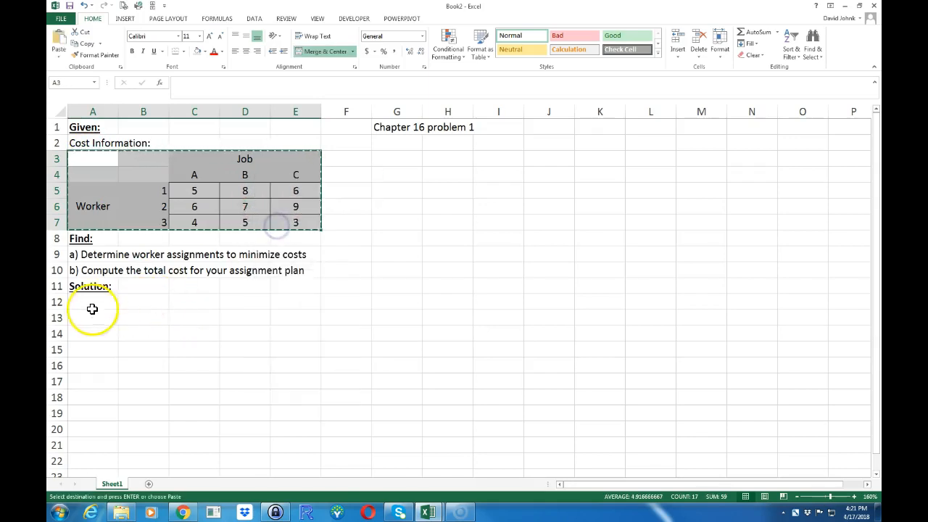
right_click(92, 302)
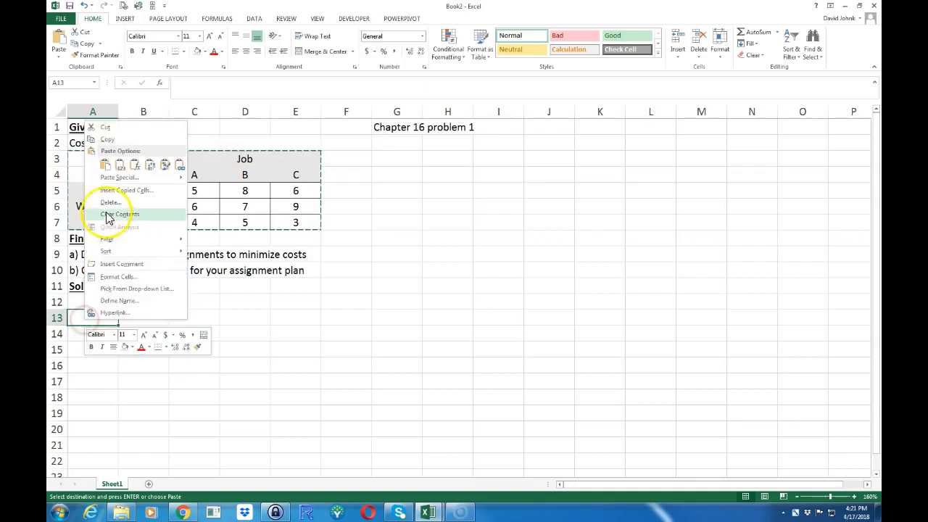
left_click(106, 164)
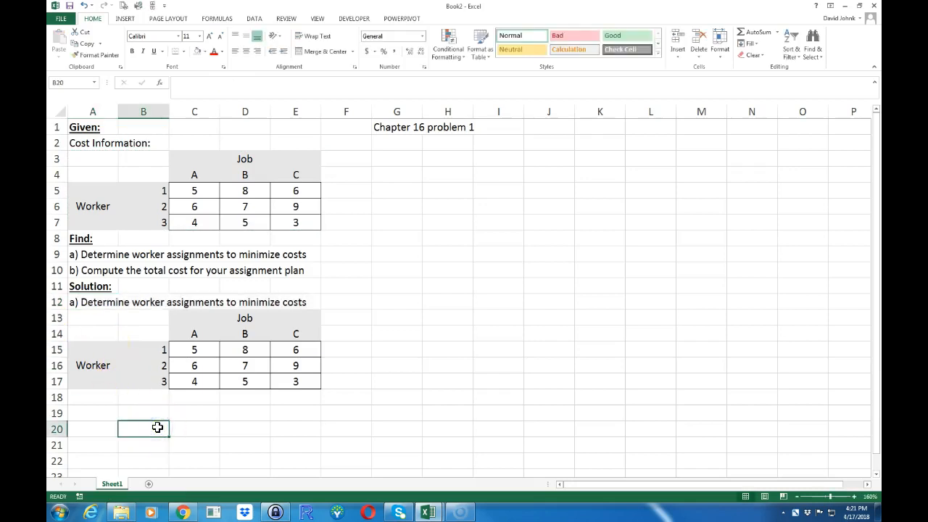
Fill C15:E17 with zeros, then enter 1 in E15, C16 and D17.
left_click(193, 349)
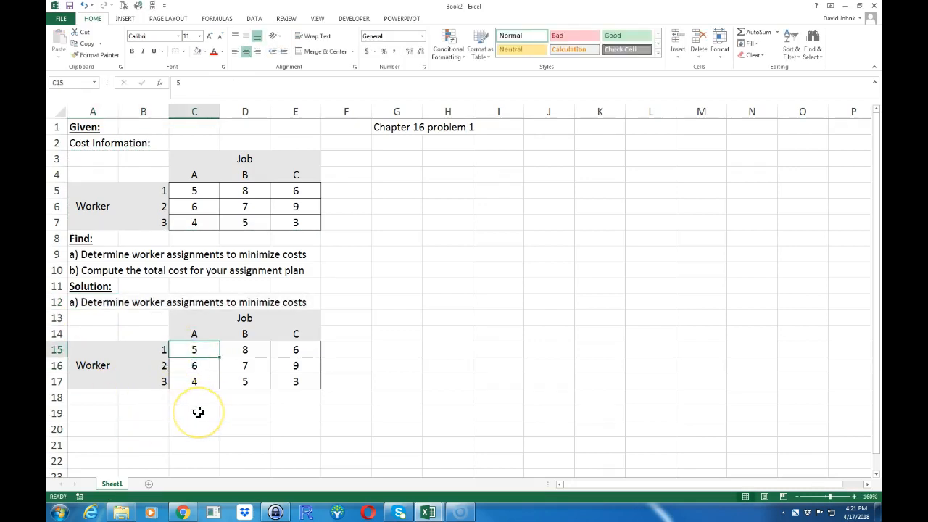
type("0")
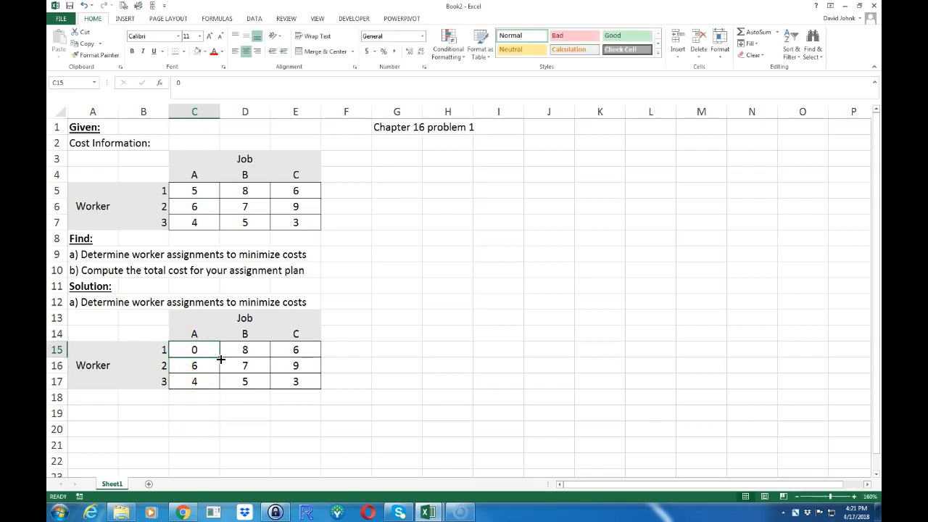
left_click_drag(193, 349, 194, 382)
type("1")
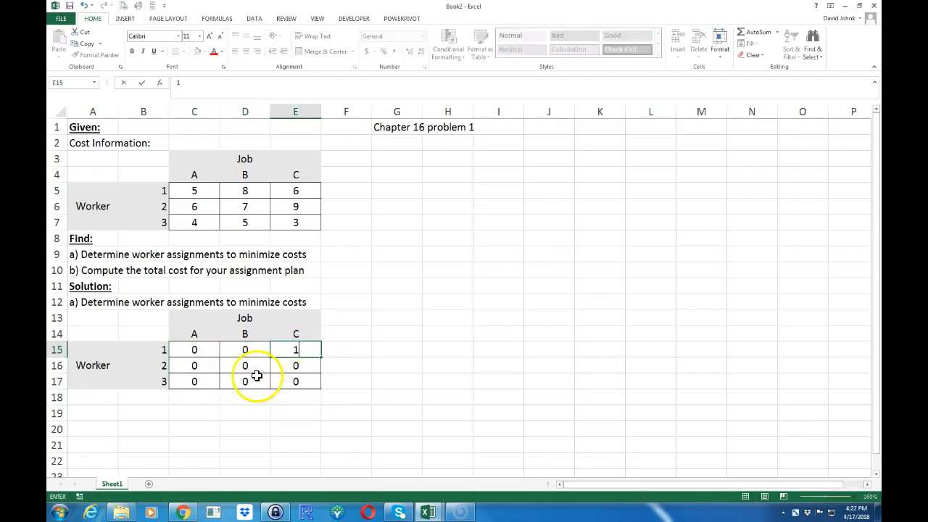
left_click(194, 366)
type("1")
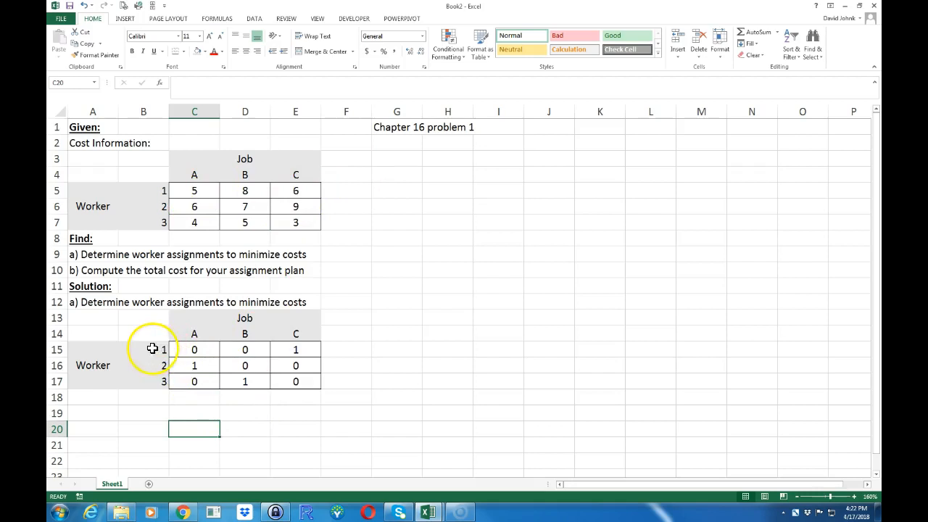
mouse_move(152, 365)
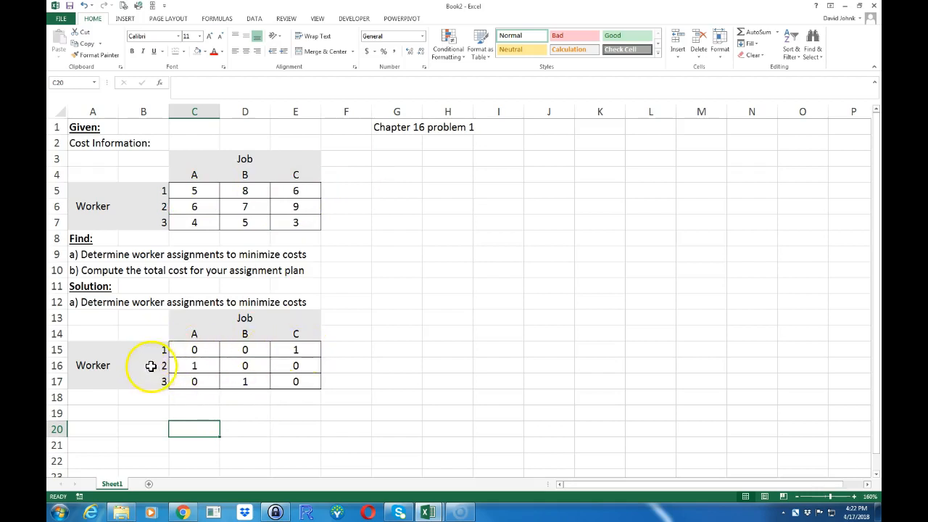
mouse_move(301, 381)
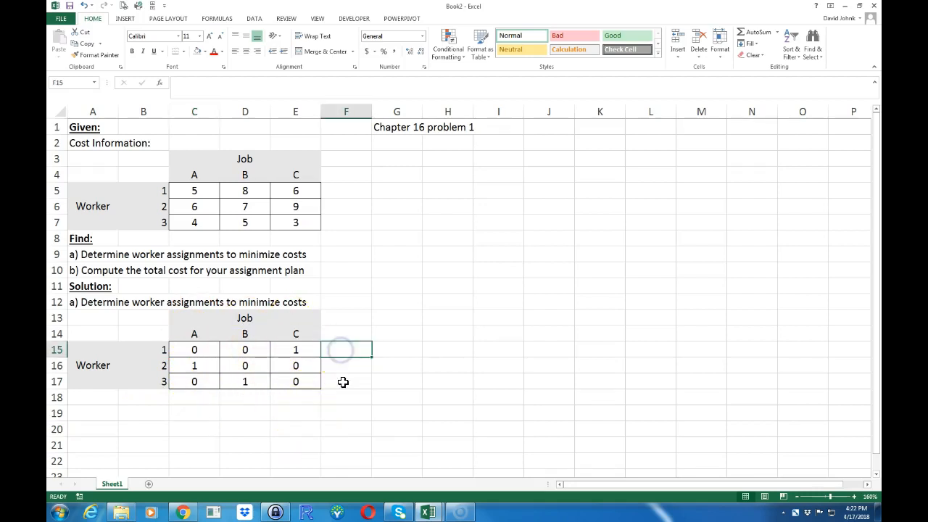
mouse_move(742, 56)
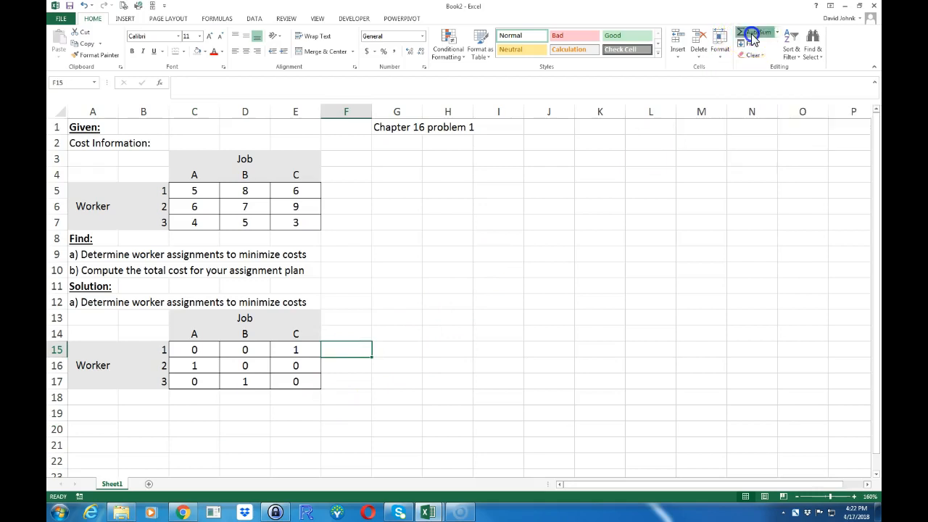
Sum each worker's assignments in F15:F17 with =SUM across the row.
left_click(756, 32)
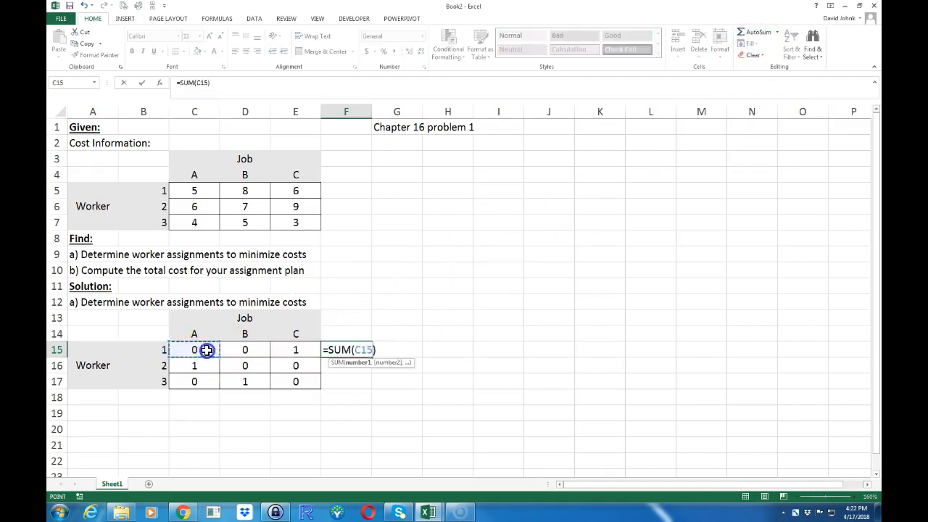
left_click_drag(194, 349, 295, 349)
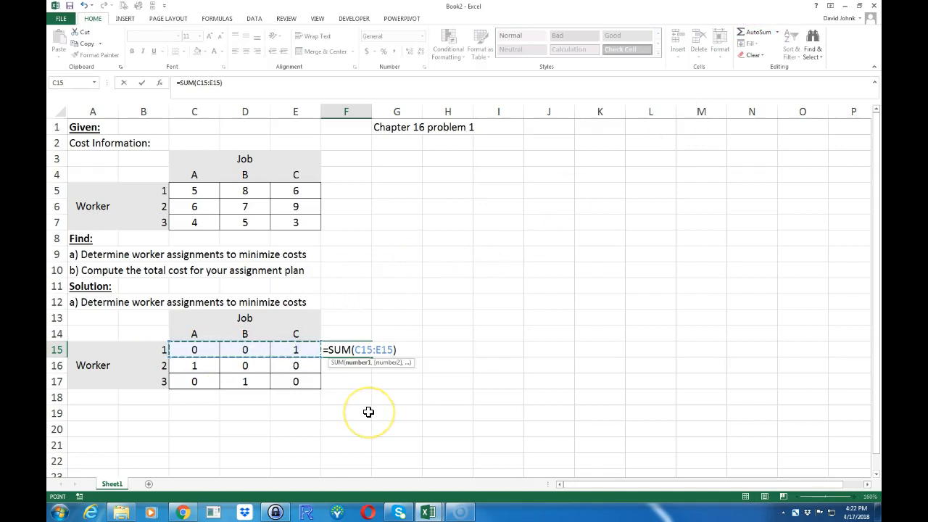
key("Enter")
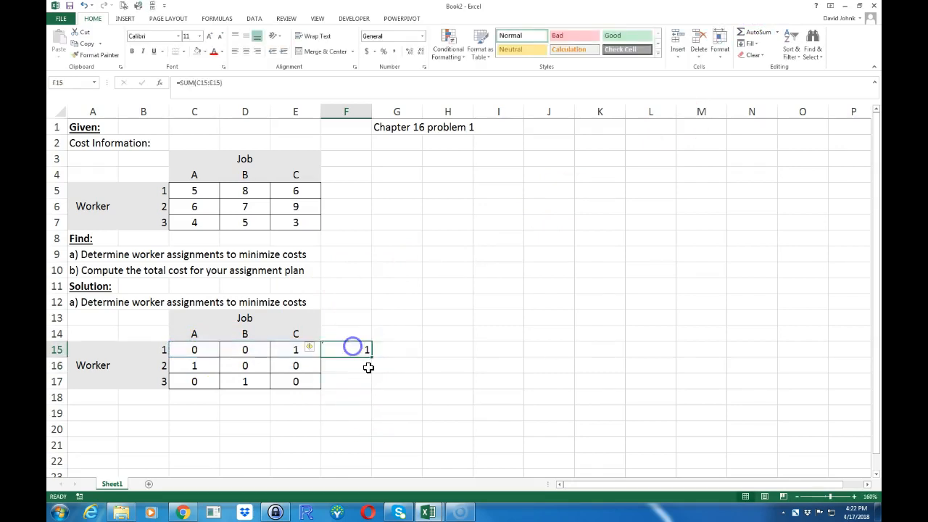
left_click_drag(353, 349, 353, 381)
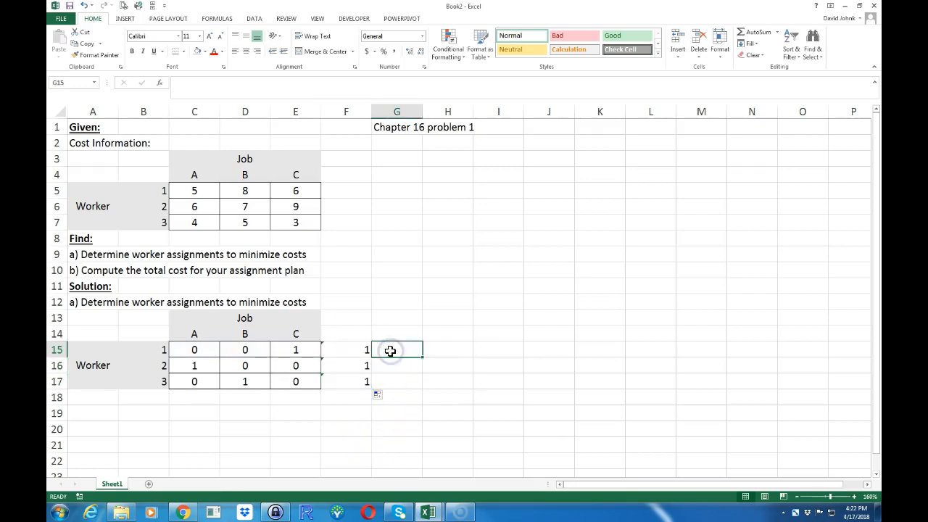
Show each row's sum formula beside its total using FORMULATEXT.
type("=au")
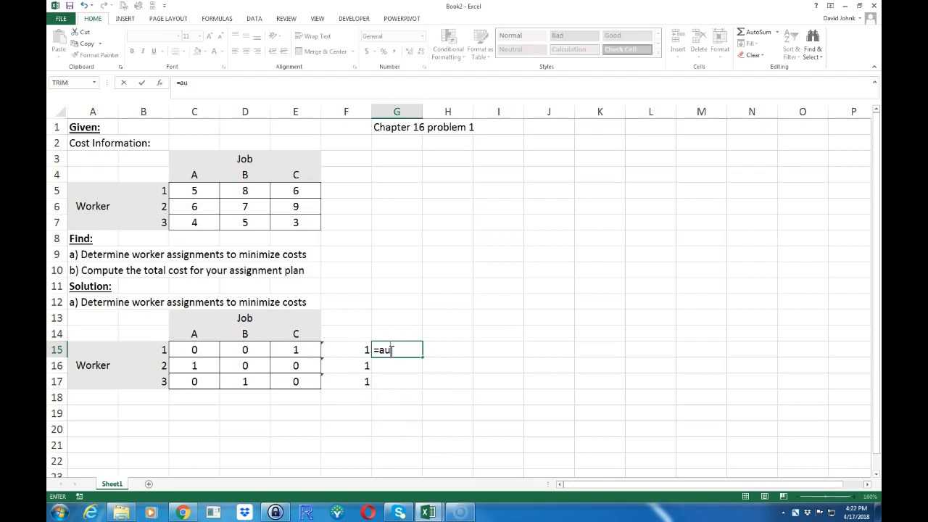
type("form")
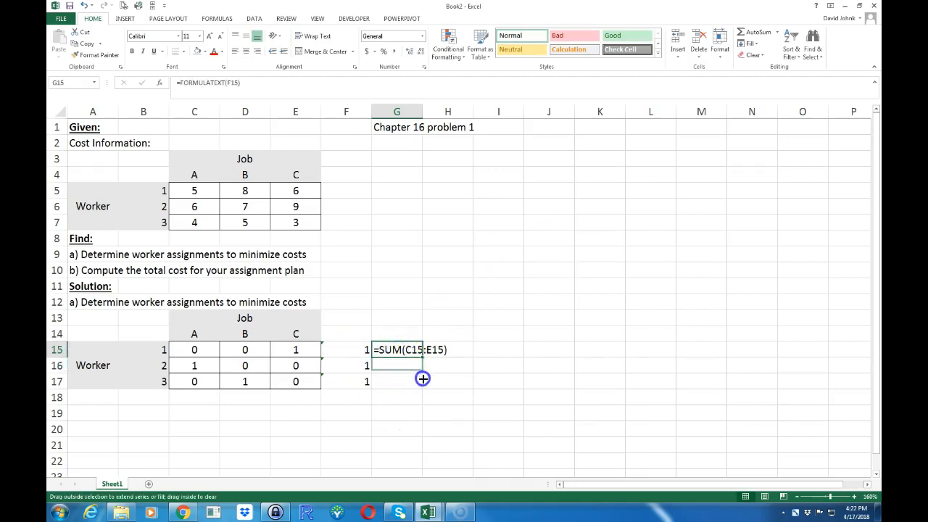
left_click_drag(423, 349, 423, 381)
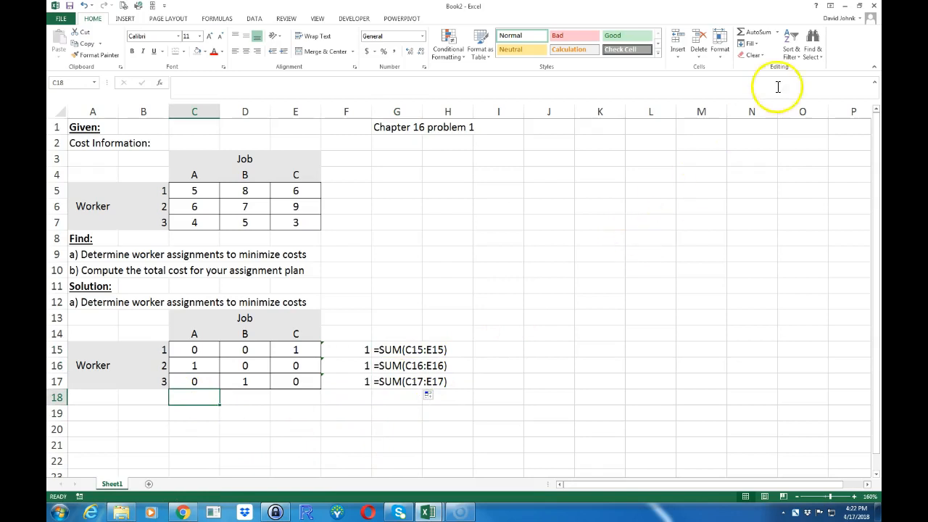
type("15:C17)")
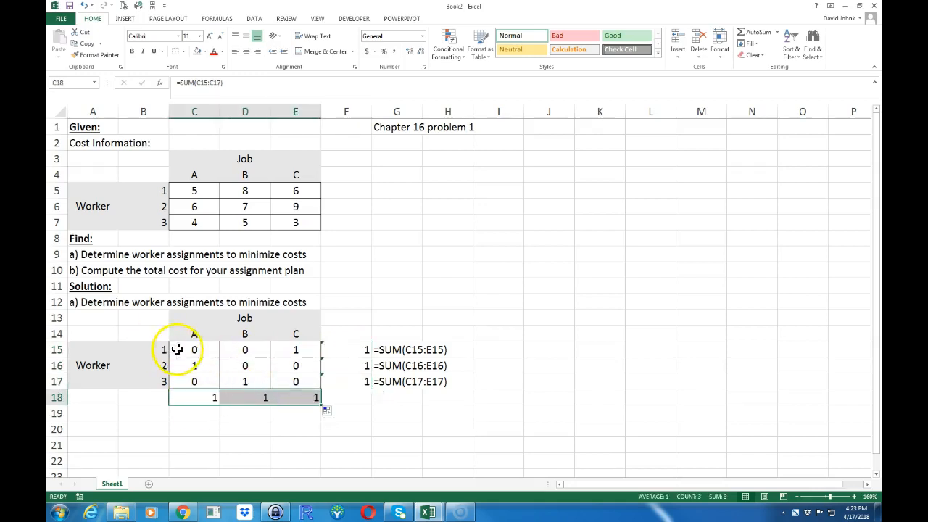
Total each job column's assignments in C18:E18.
left_click(194, 349)
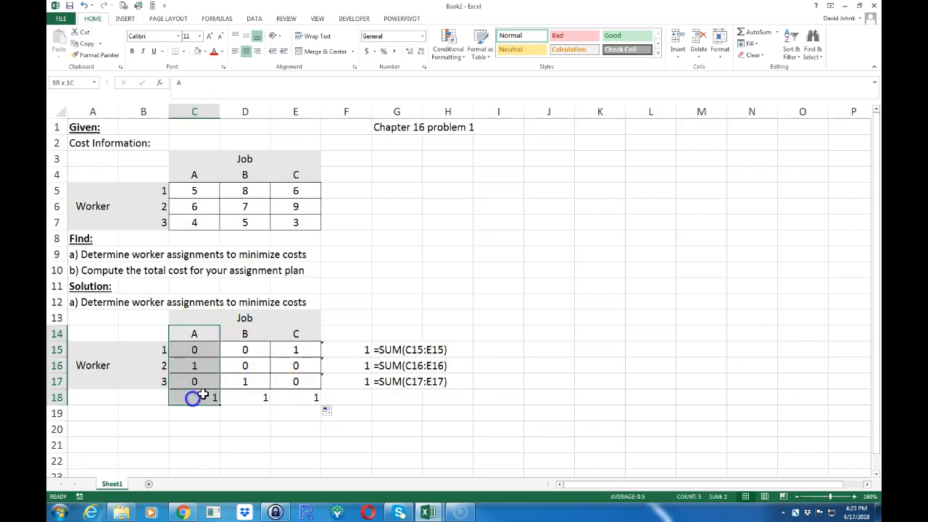
left_click(245, 444)
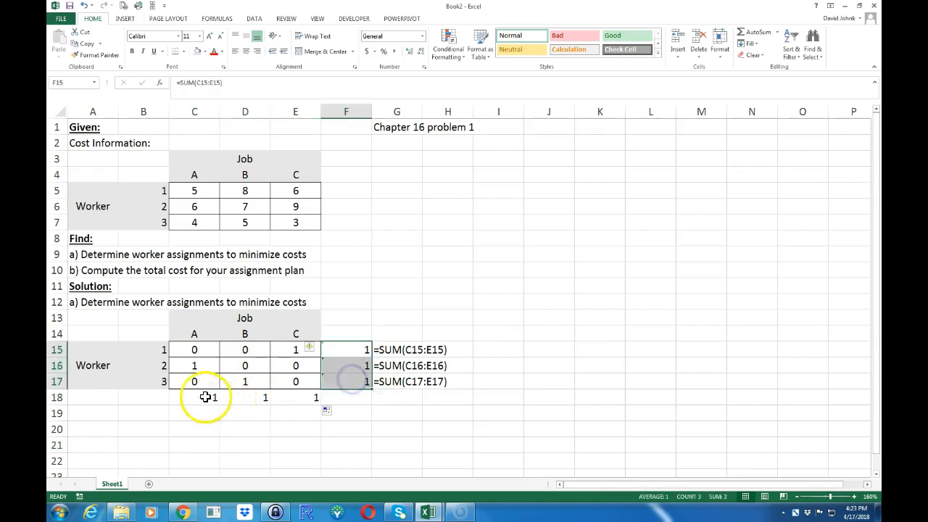
left_click(193, 397)
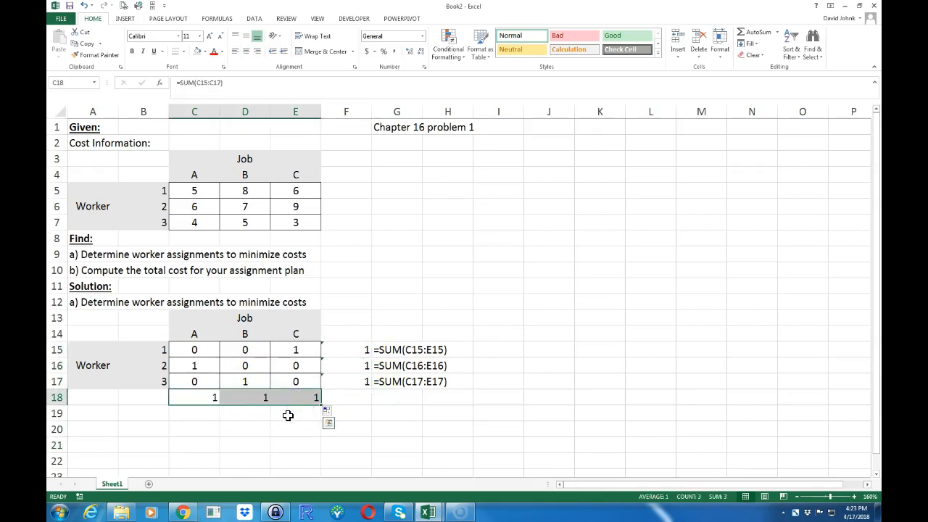
mouse_move(208, 426)
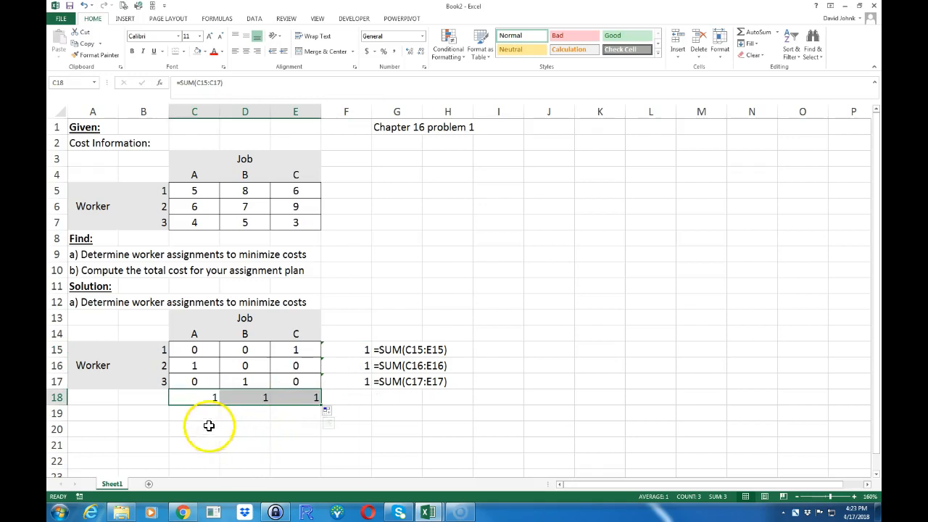
Link A20 to the part b) heading and select the total cost cell F20.
scroll("down", 3)
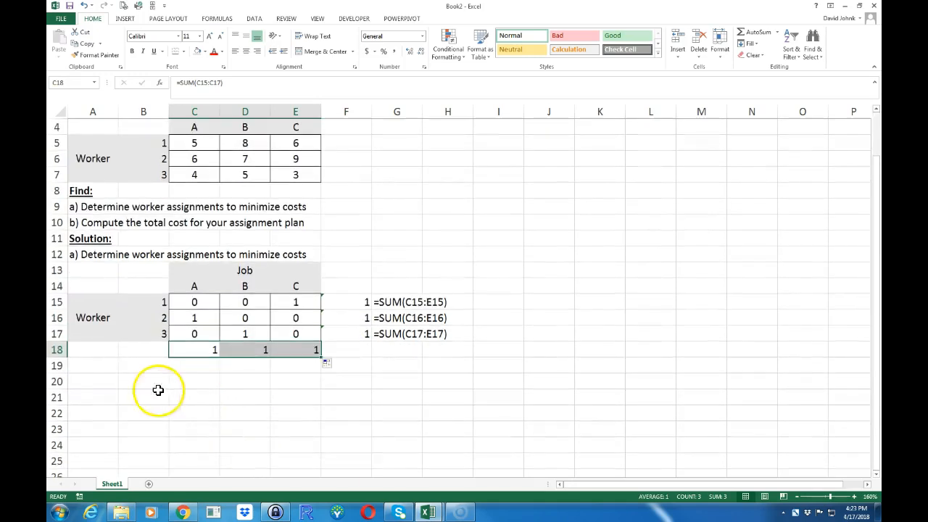
left_click(100, 382)
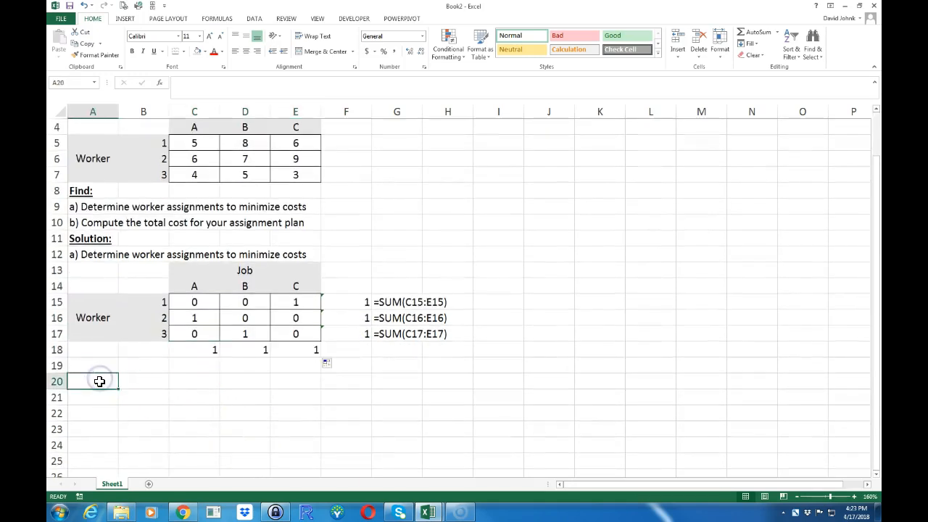
type("=")
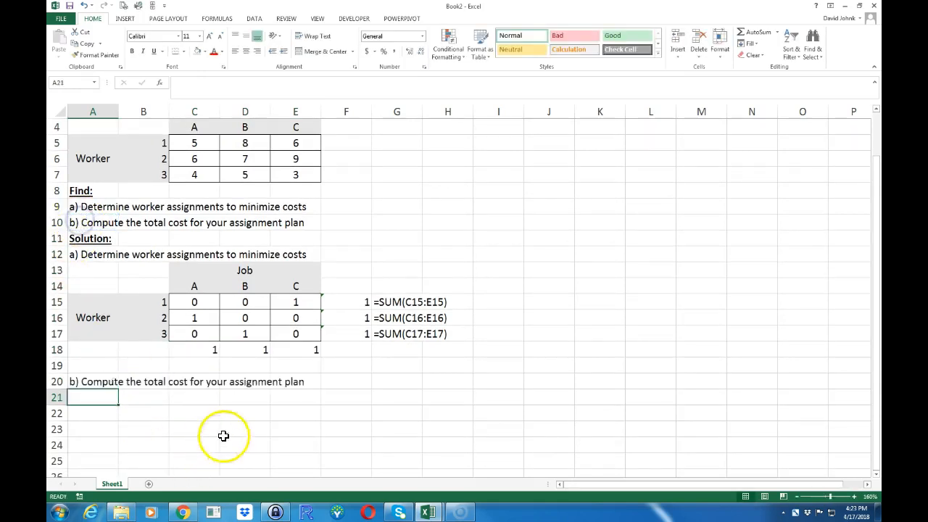
left_click(346, 381)
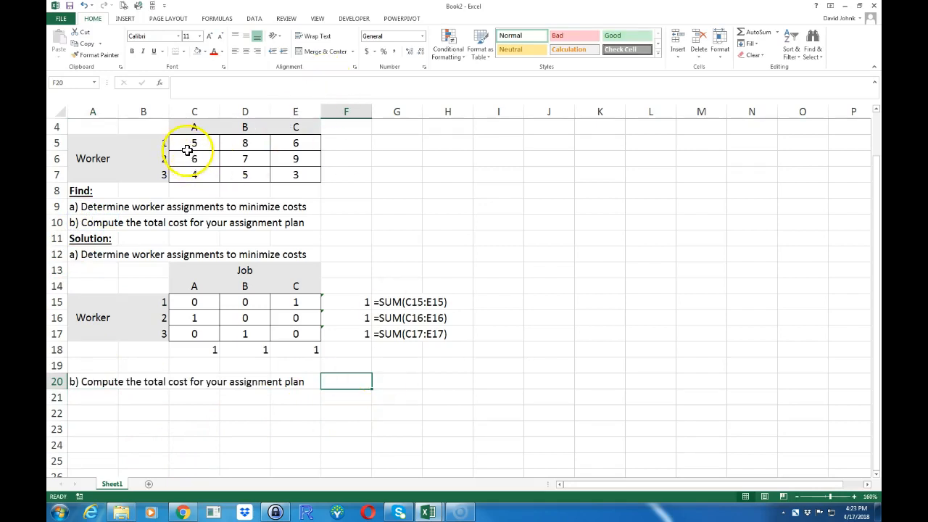
left_click_drag(193, 142, 295, 174)
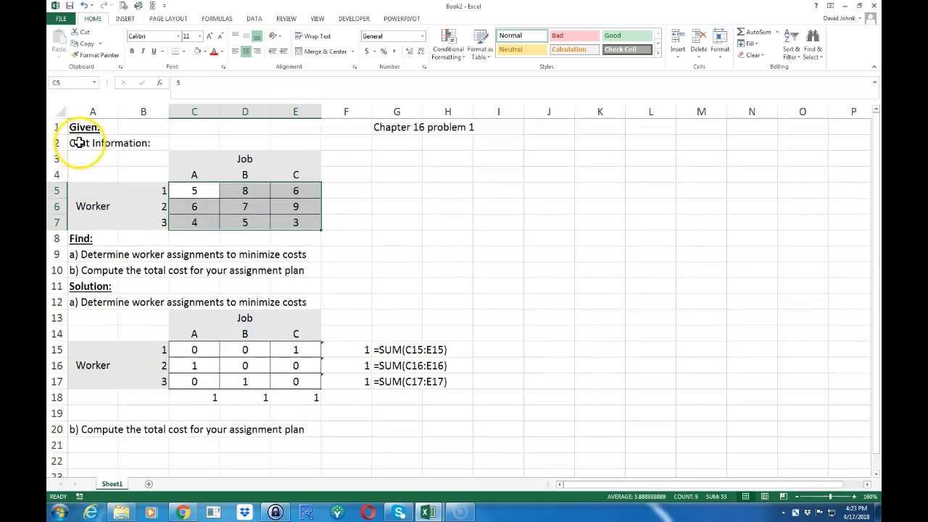
scroll("down", 3)
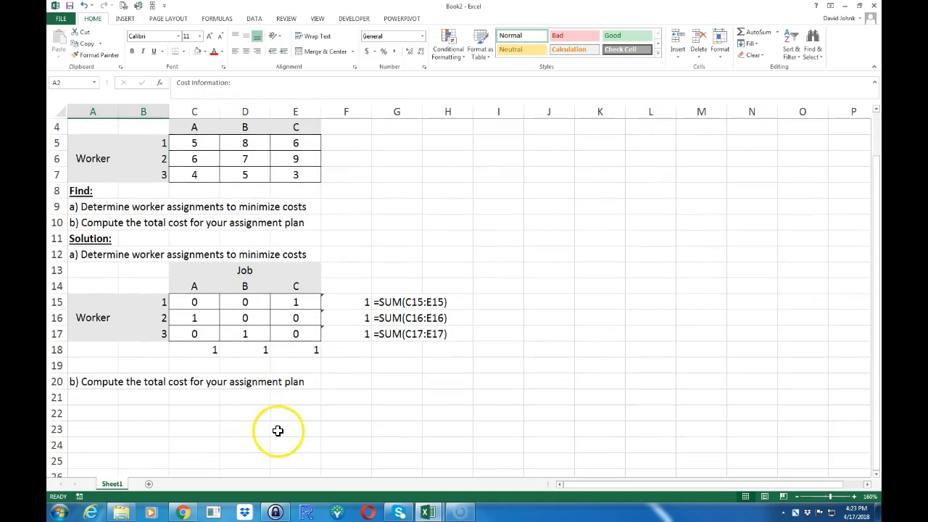
left_click(346, 381)
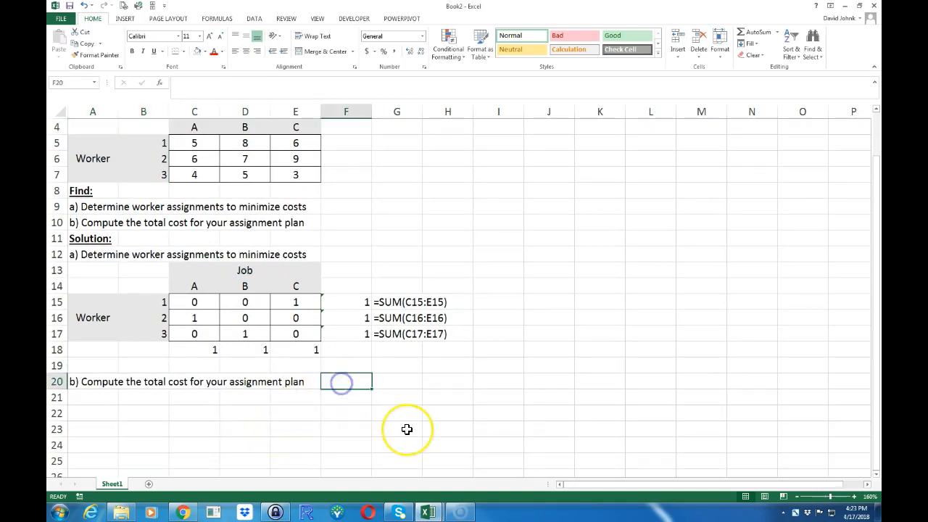
scroll("up", 3)
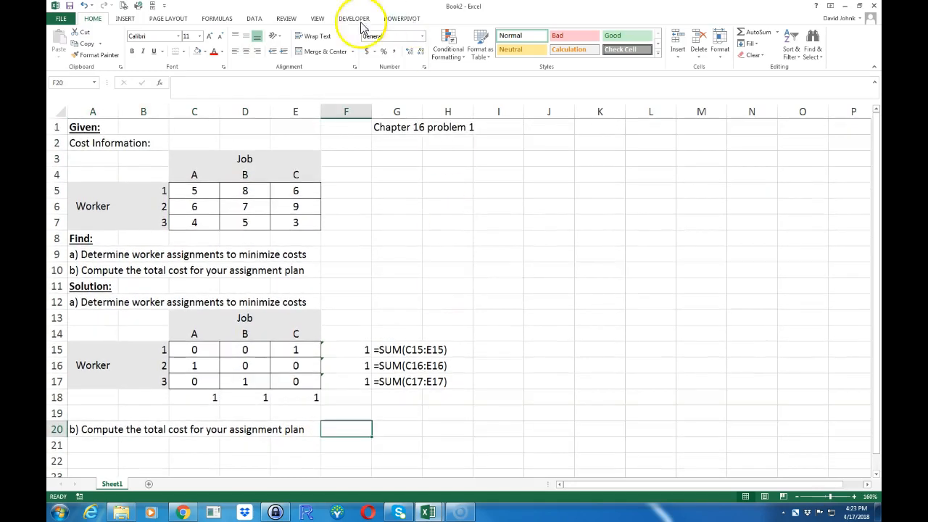
Switch to the Data tab to reach Solver.
left_click(254, 19)
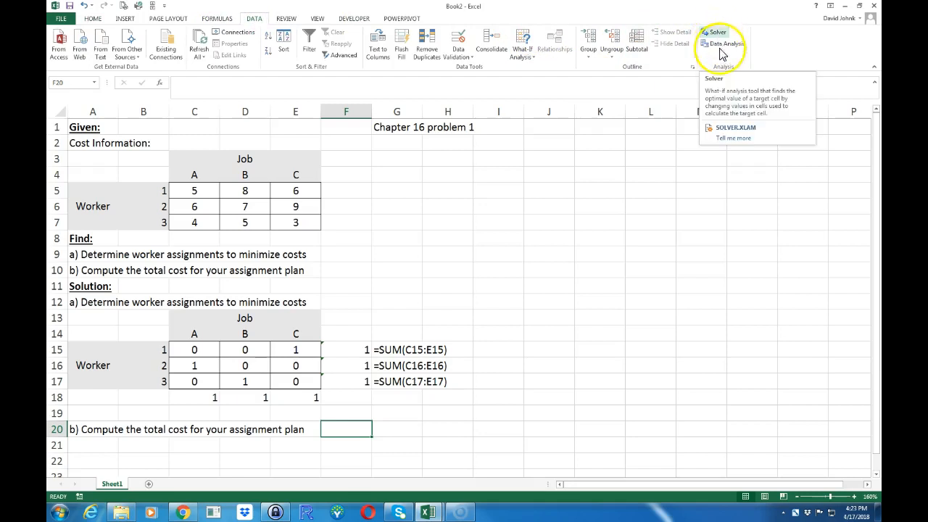
mouse_move(91, 45)
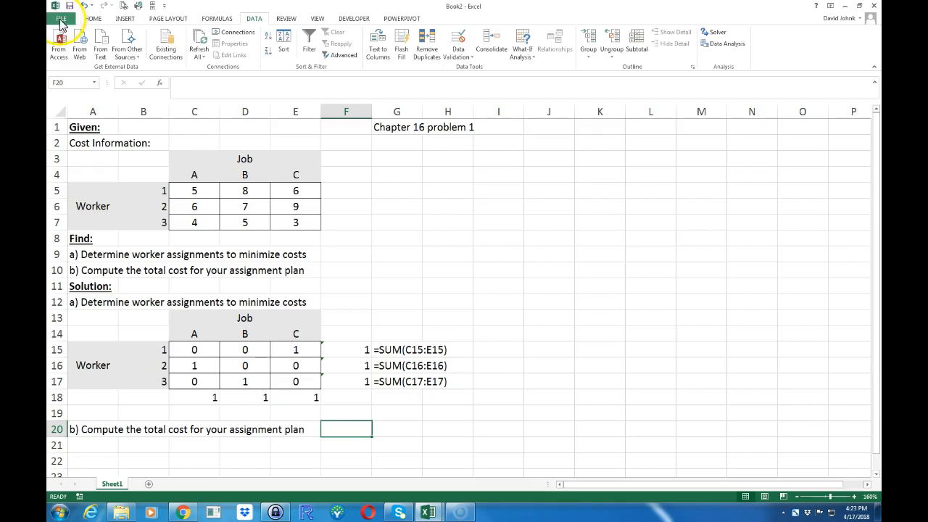
left_click(61, 18)
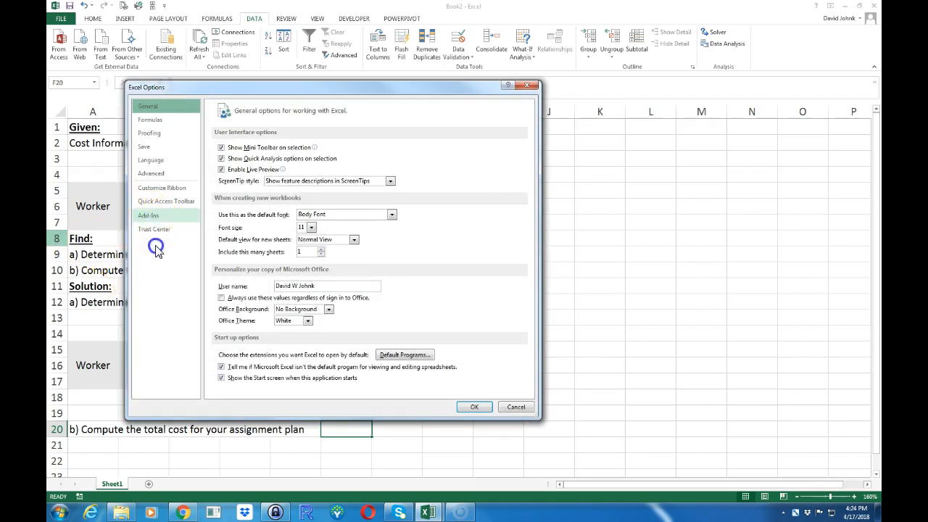
left_click(148, 216)
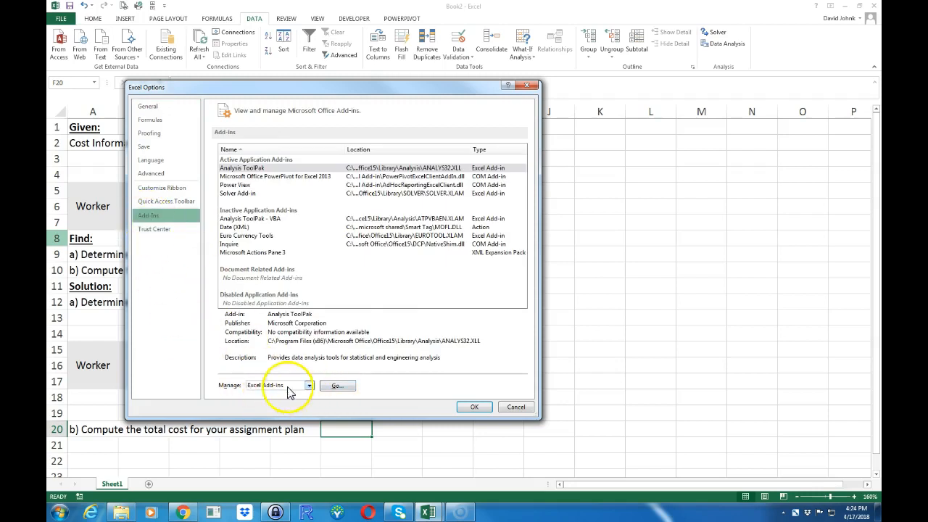
left_click(337, 385)
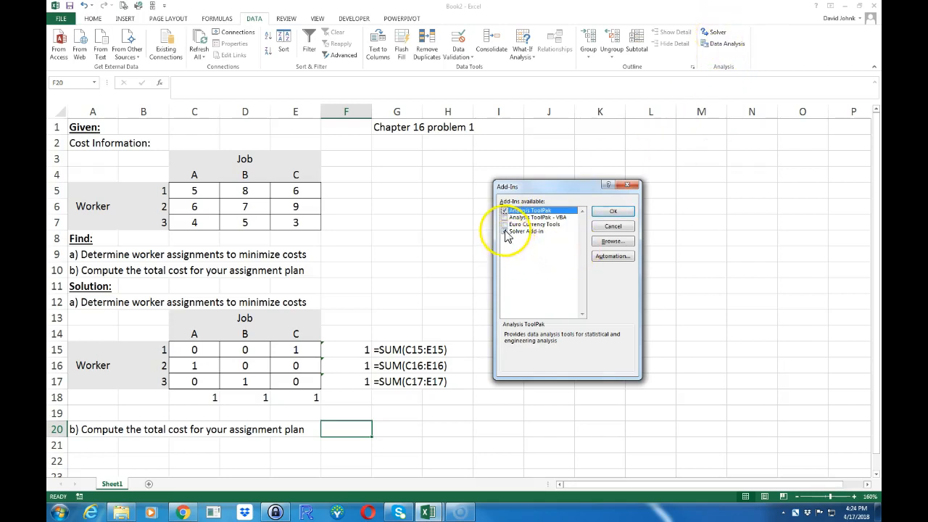
left_click(526, 230)
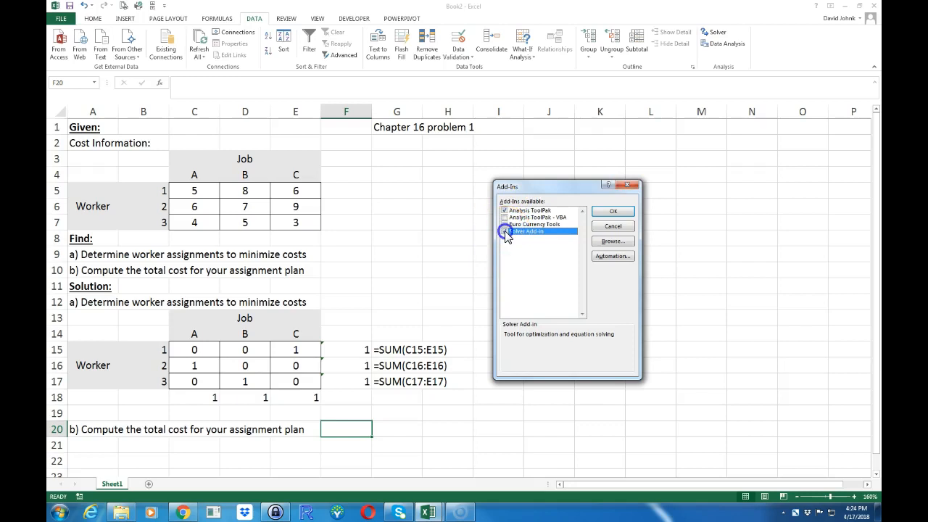
left_click(504, 231)
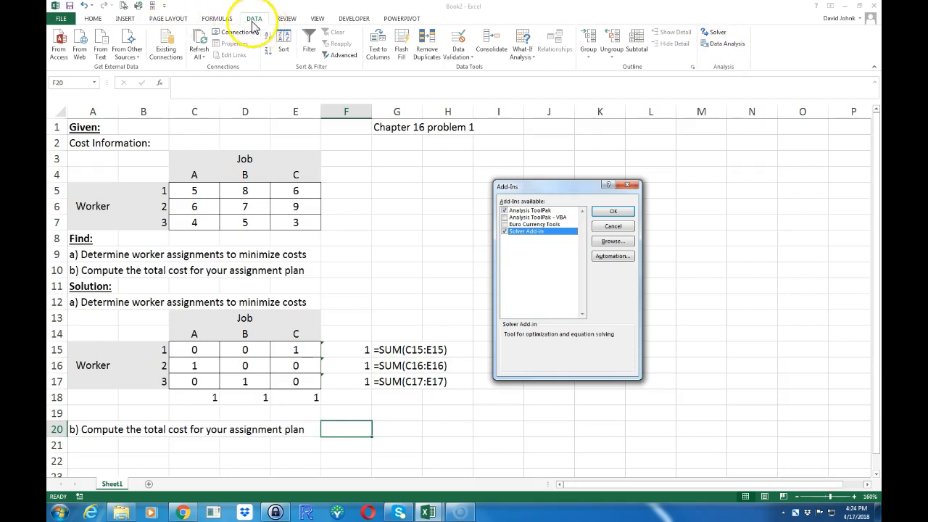
mouse_move(604, 266)
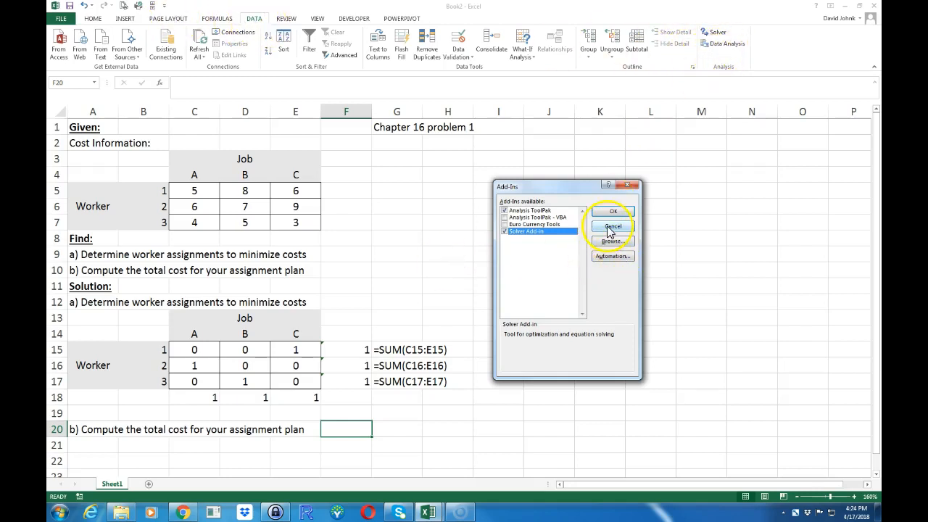
left_click(613, 226)
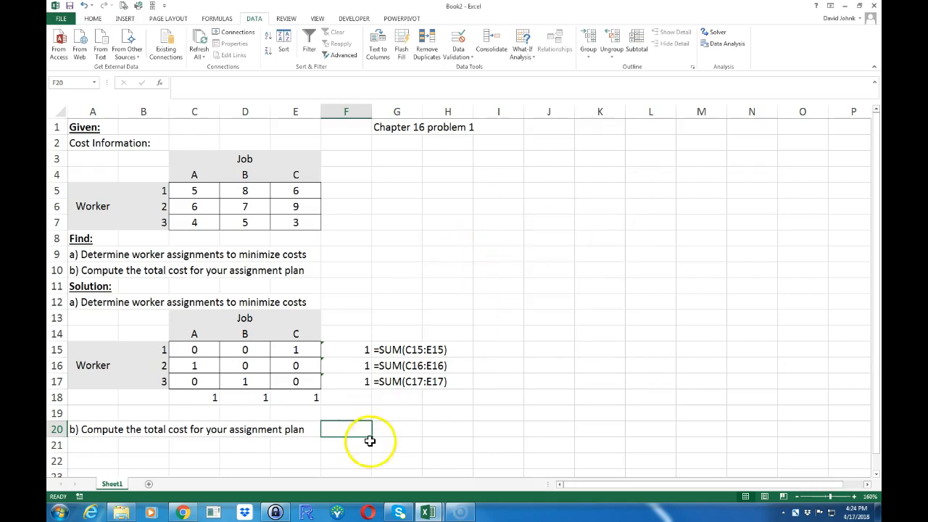
Set Solver's objective to minimise F20, with variable cells C15:E17.
left_click(713, 34)
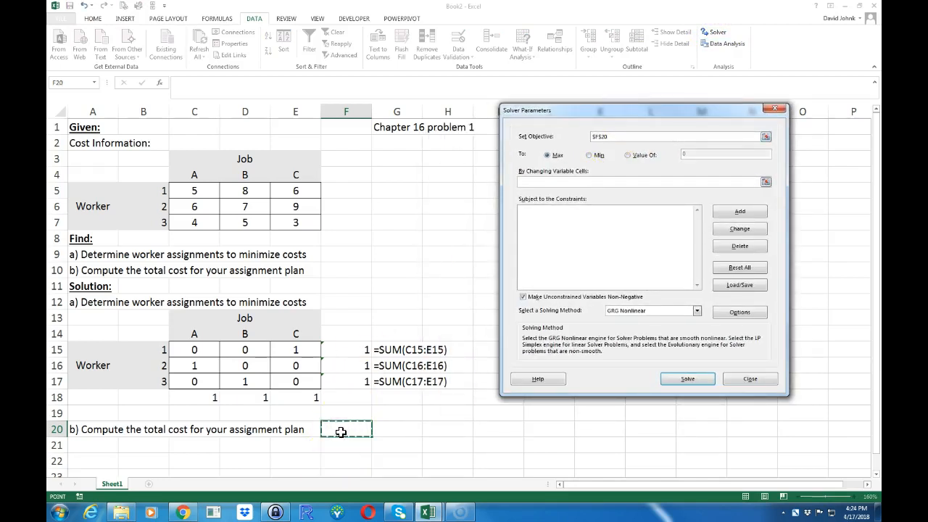
left_click(588, 155)
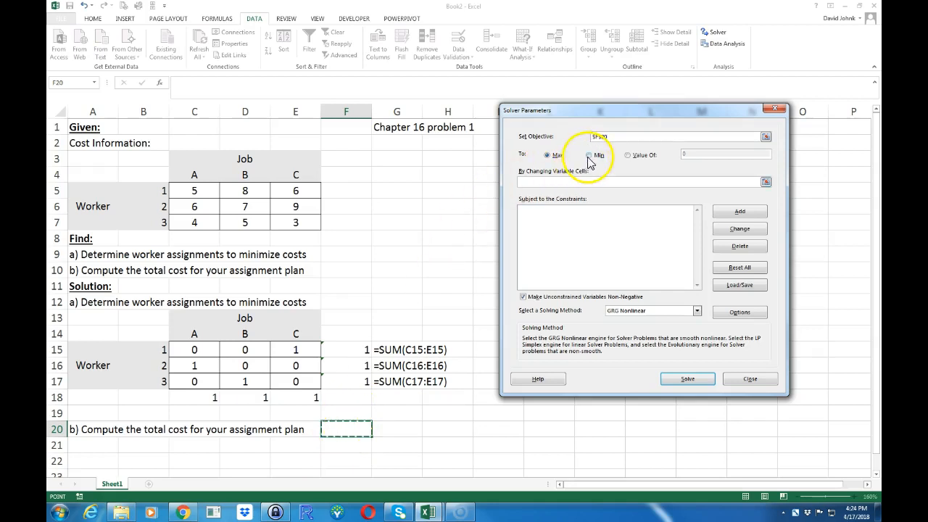
left_click(590, 154)
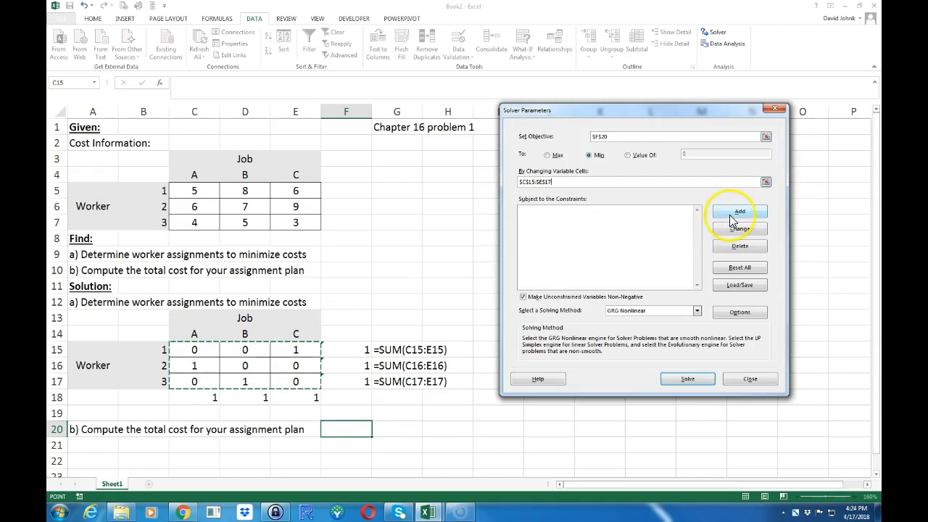
Add the Solver constraint that worker totals F15:F17 equal 1.
left_click(738, 212)
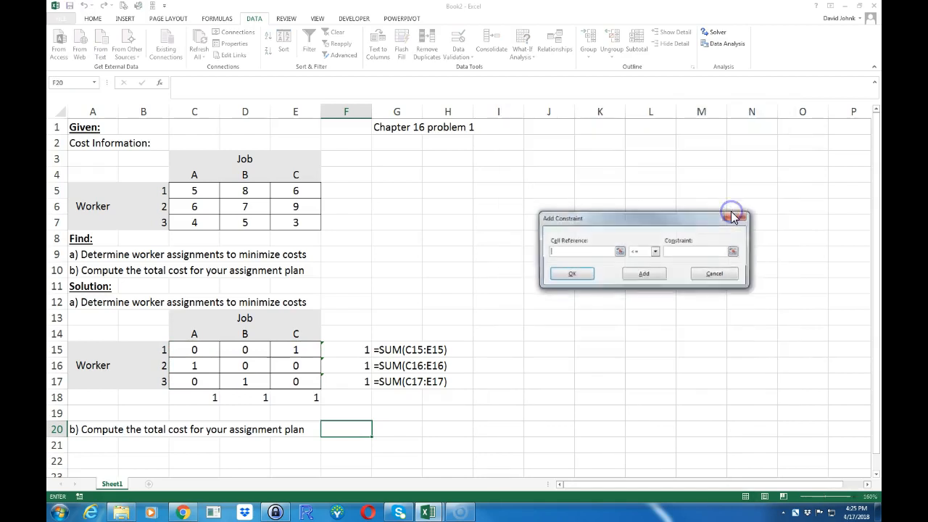
left_click(346, 350)
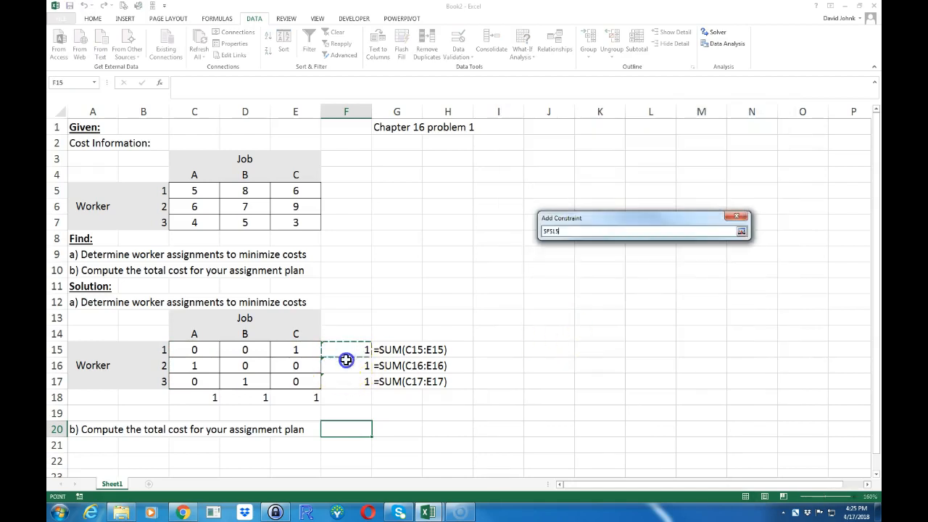
left_click(644, 251)
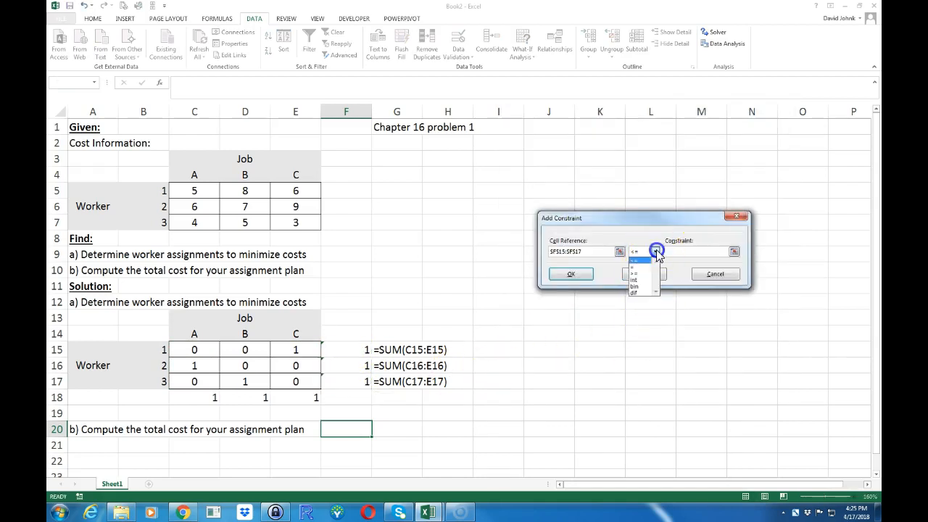
left_click(638, 259)
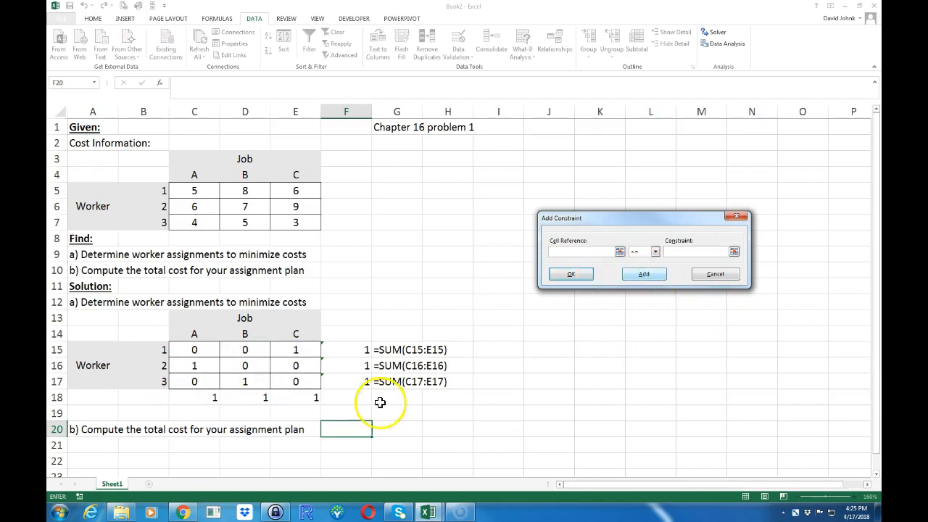
Add the Solver constraint that job totals C18:E18 equal 1.
left_click_drag(194, 398, 295, 397)
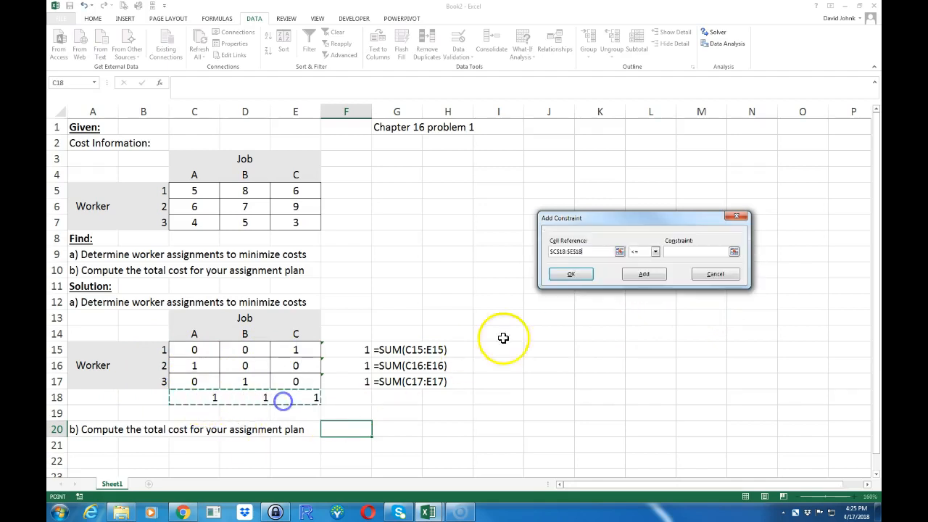
left_click(654, 252)
type("1")
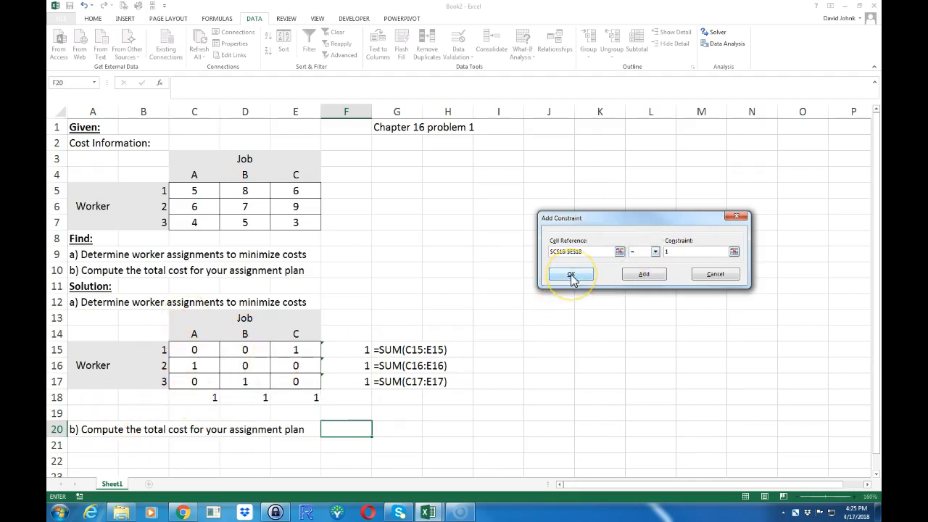
left_click(570, 274)
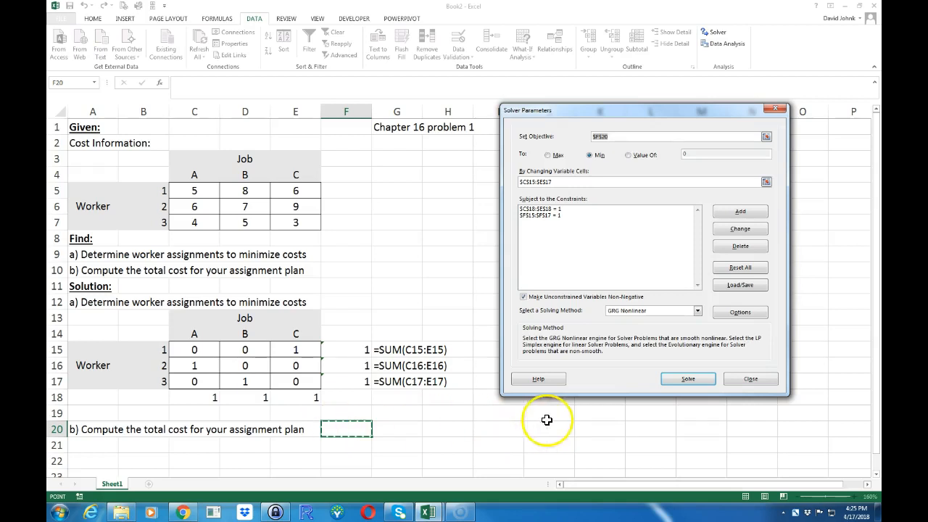
mouse_move(620, 243)
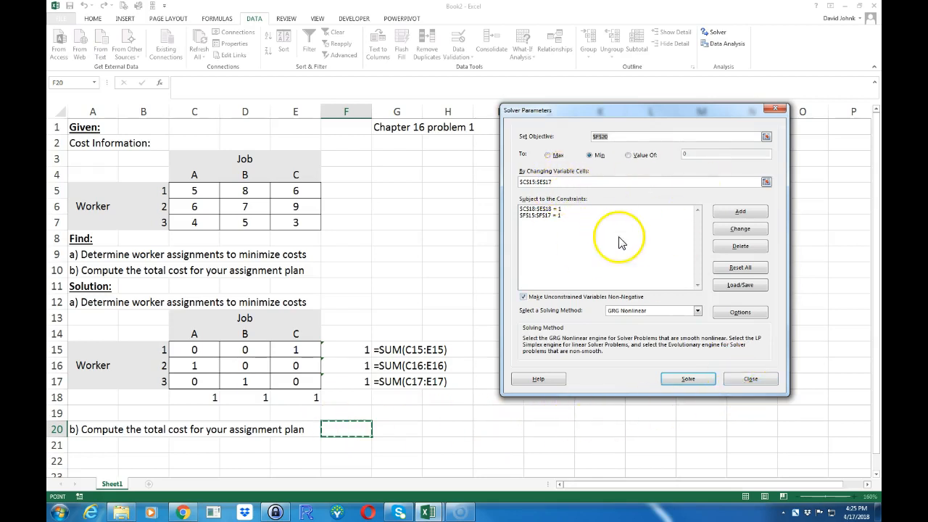
Enter =SUMPRODUCT(C5:E7,C15:E17) in F20, giving a total cost of 17.
left_click(750, 378)
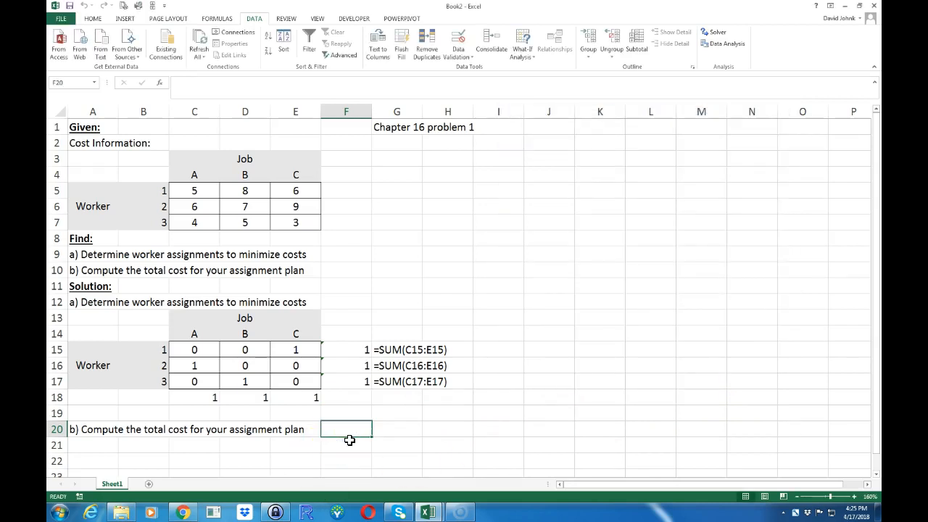
type("=sum")
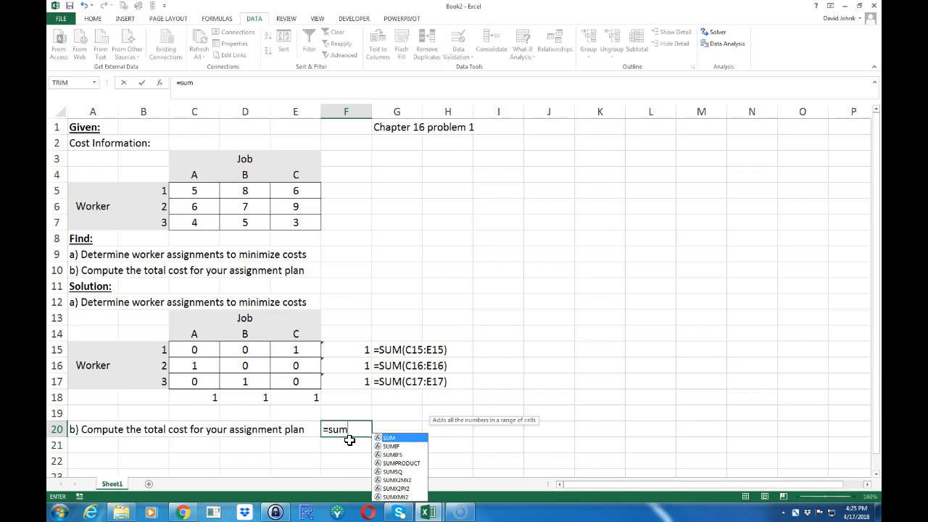
type("product")
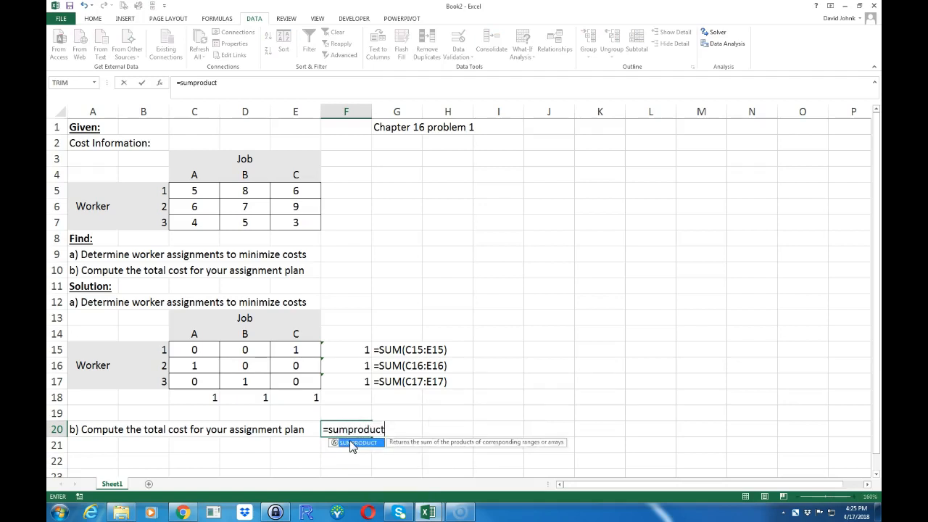
left_click_drag(194, 190, 244, 190)
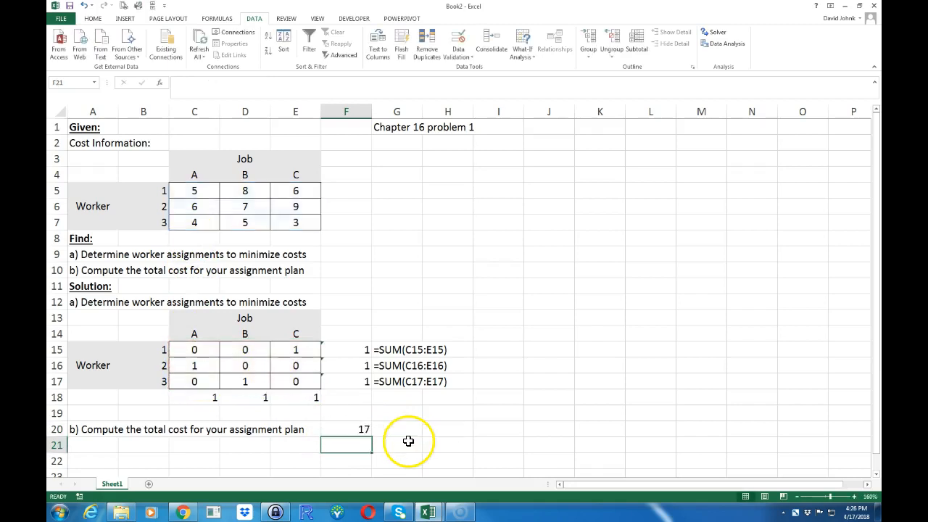
left_click(346, 429)
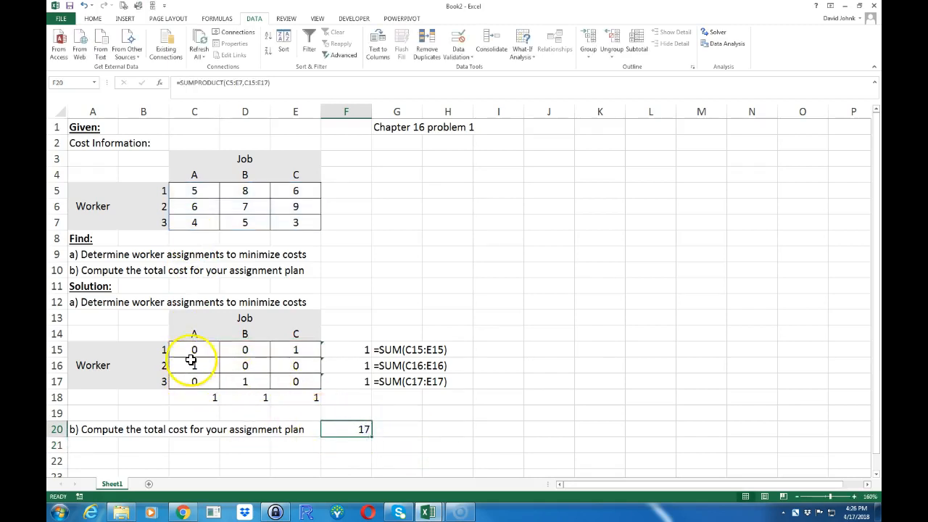
left_click(194, 206)
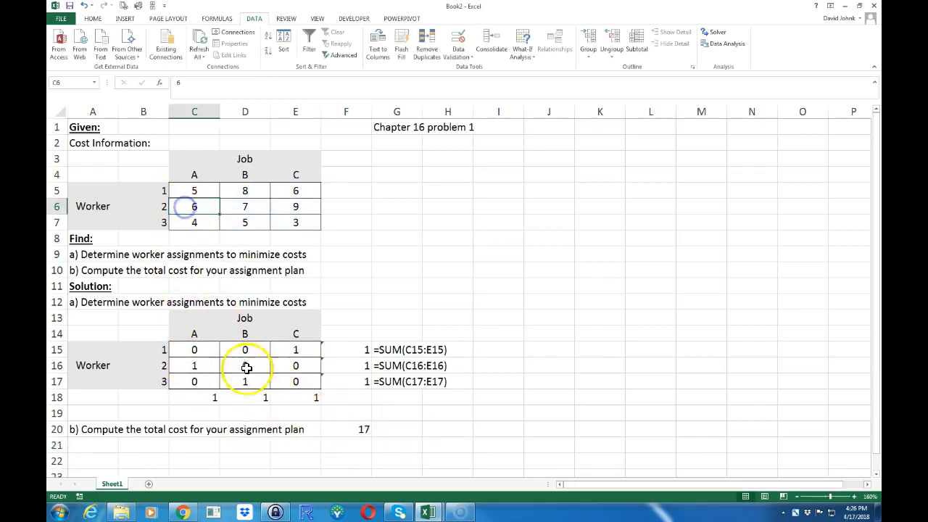
left_click(244, 222)
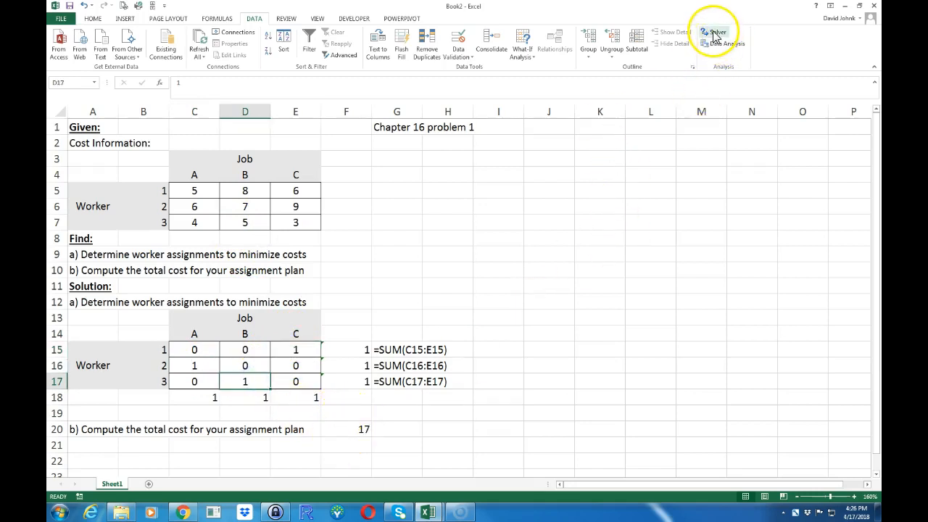
Solve with Simplex LP and keep jobs A, B, C at total cost 15.
left_click(717, 35)
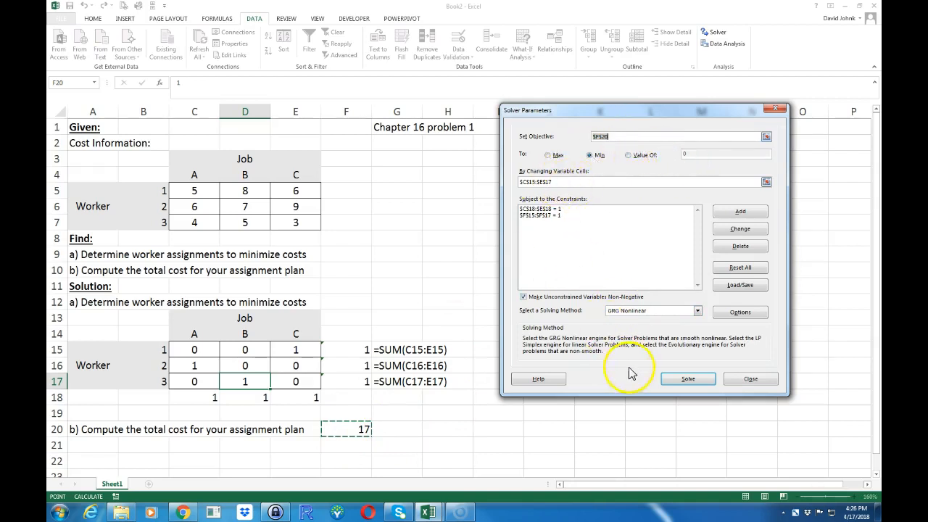
left_click(696, 310)
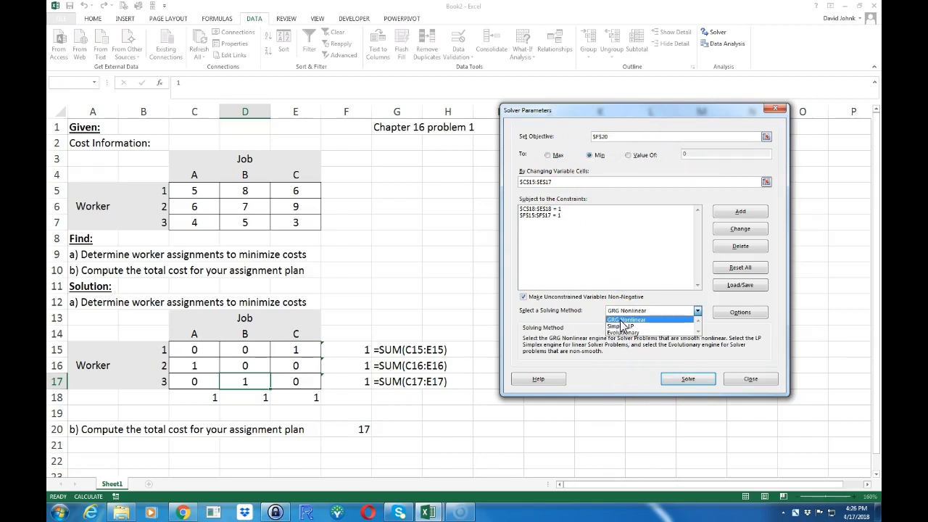
left_click(623, 326)
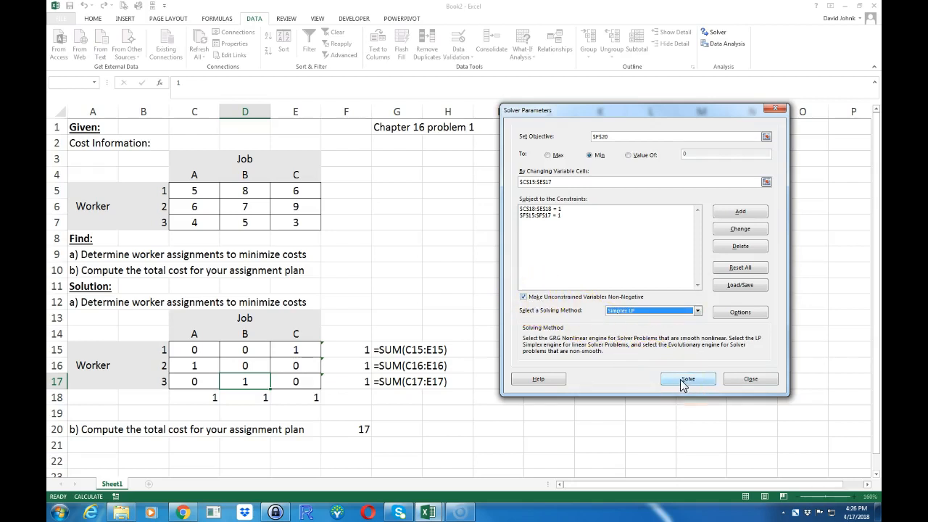
left_click(688, 378)
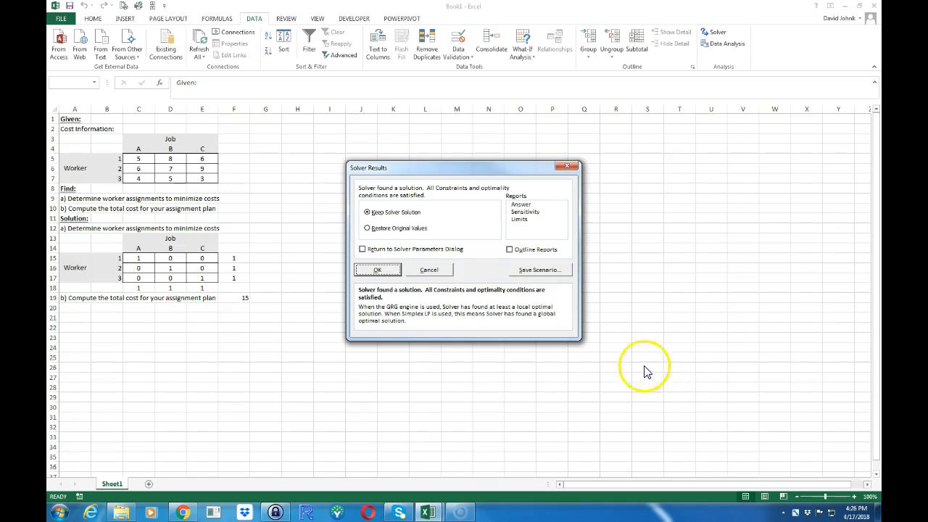
left_click(377, 269)
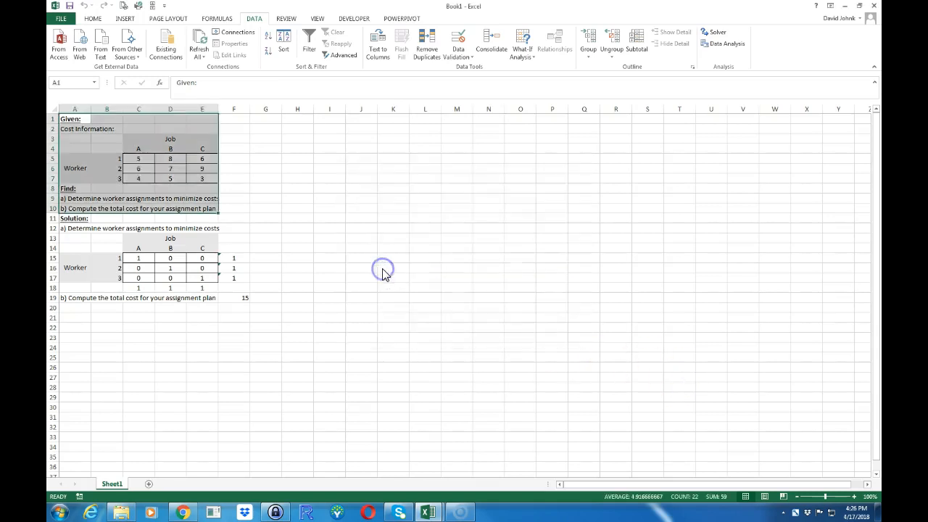
left_click(360, 248)
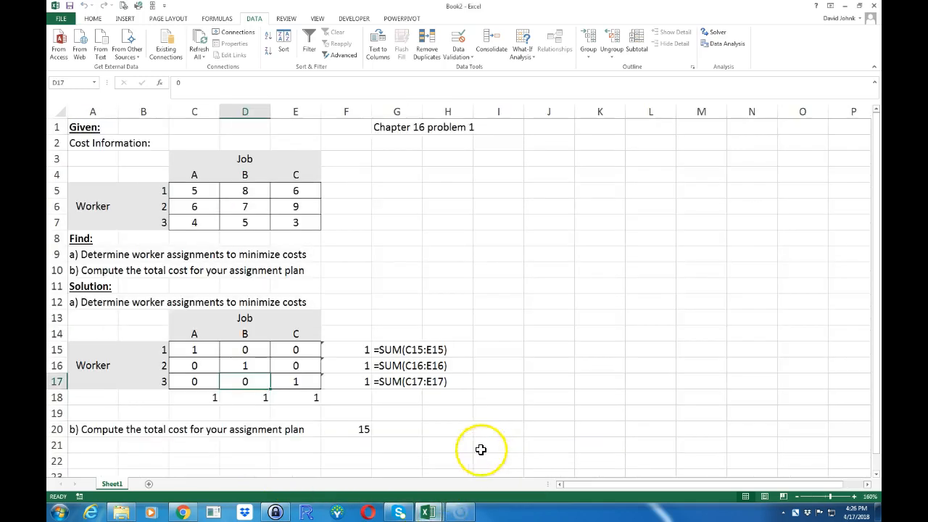
mouse_move(376, 406)
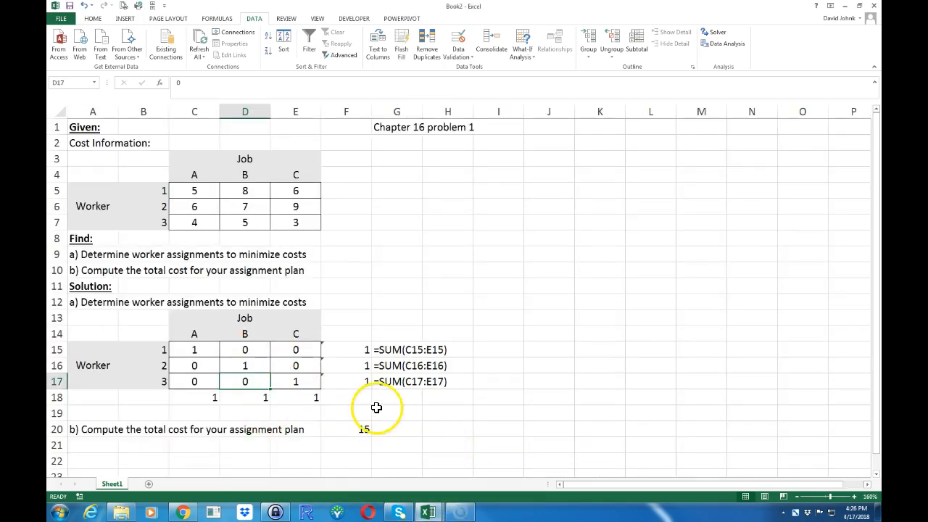
mouse_move(337, 429)
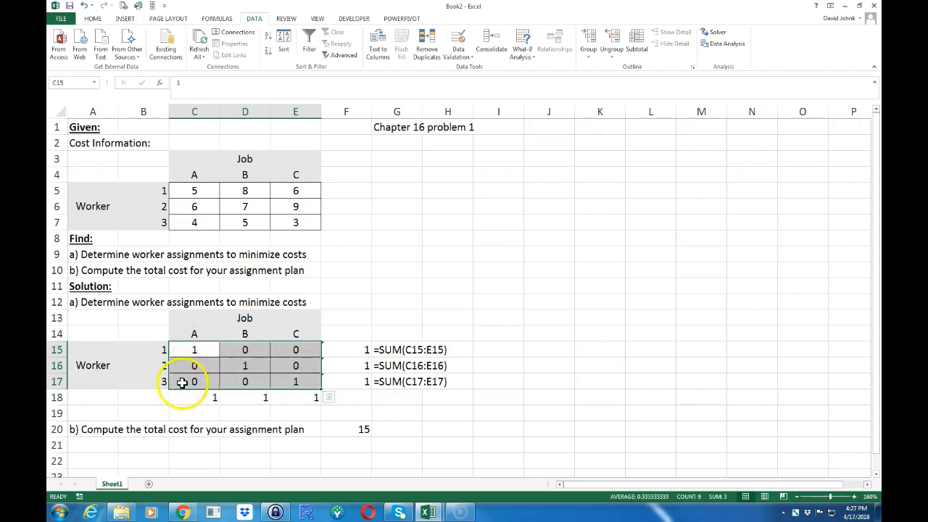
mouse_move(219, 355)
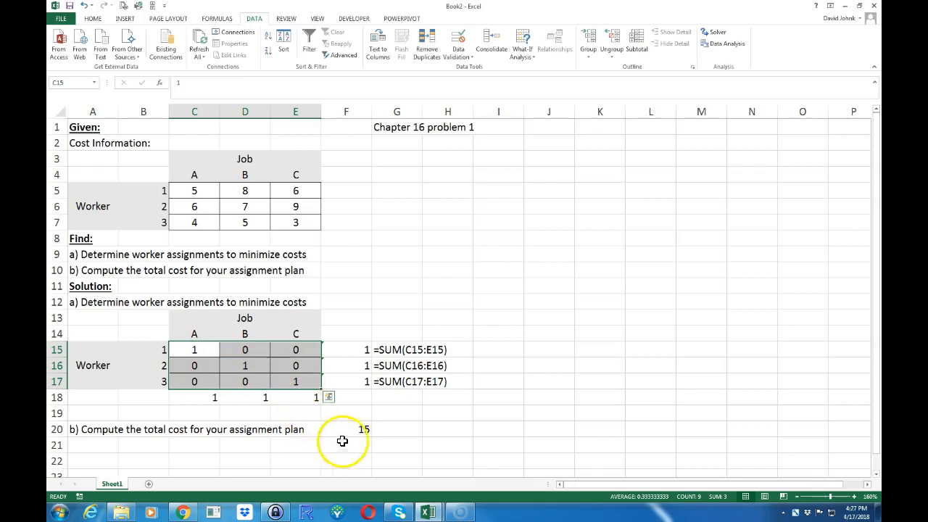
left_click(346, 429)
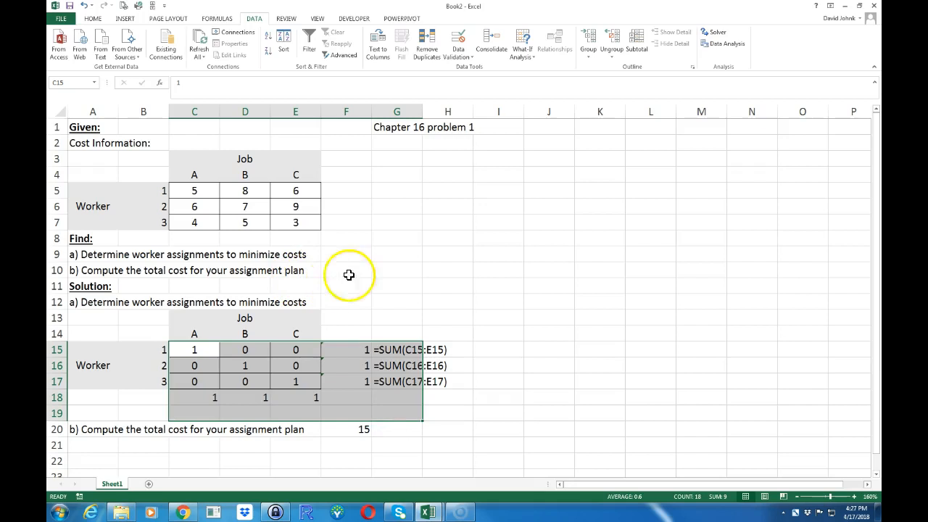
left_click(397, 270)
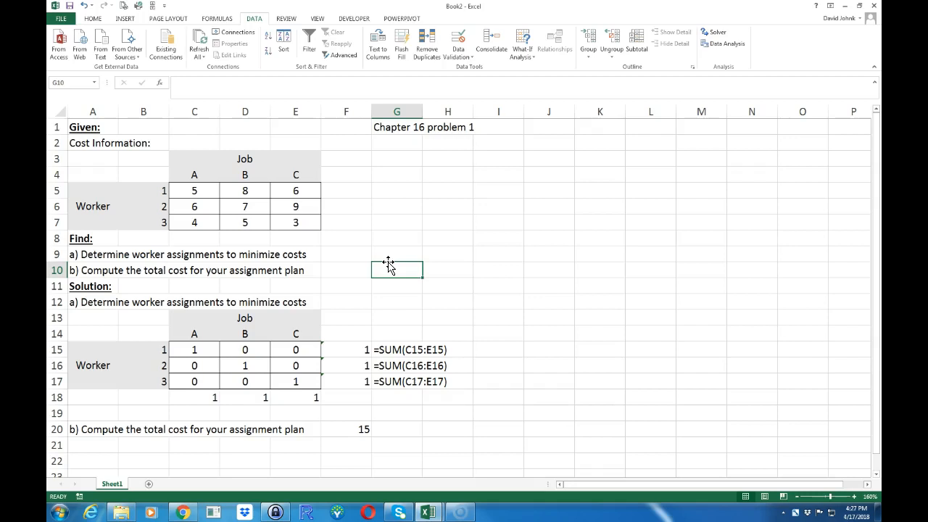
mouse_move(363, 299)
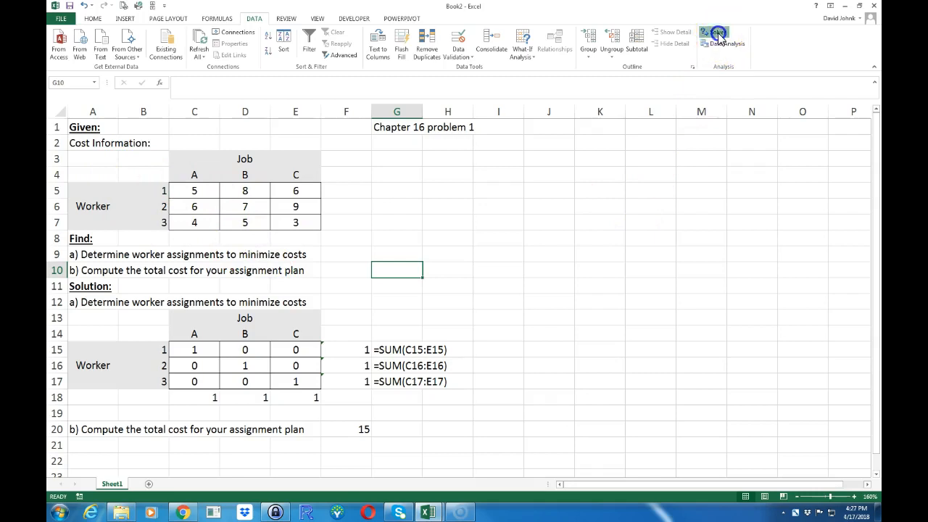
Re-solve for Max, keeping jobs B, C, A at cost 21, back in Book2.
left_click(716, 34)
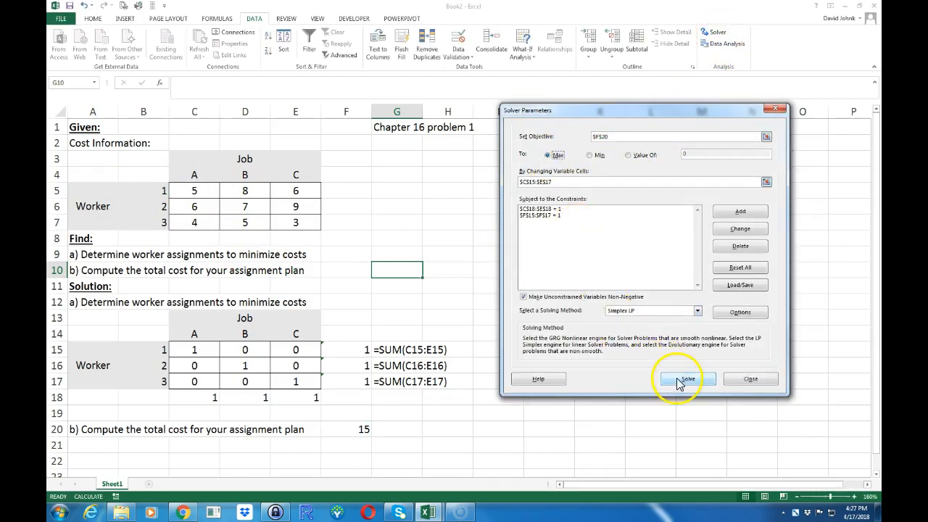
left_click(685, 378)
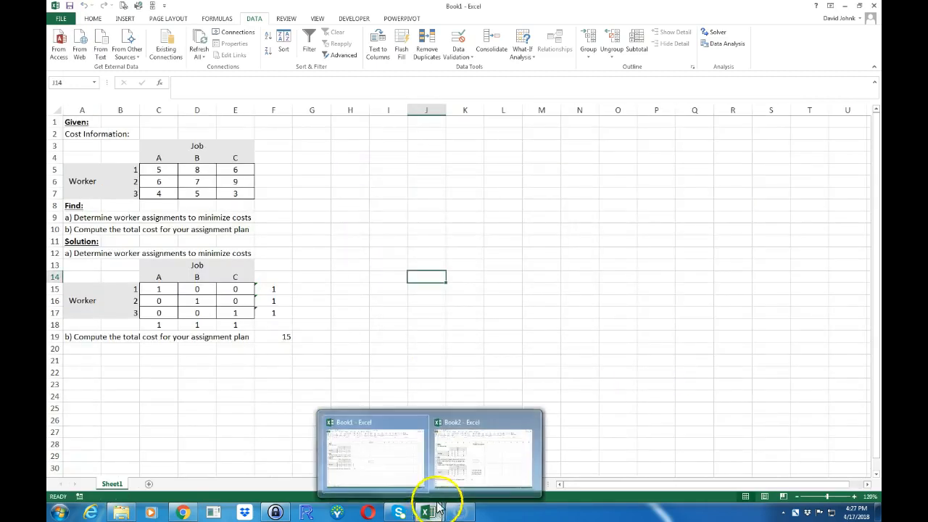
left_click(483, 453)
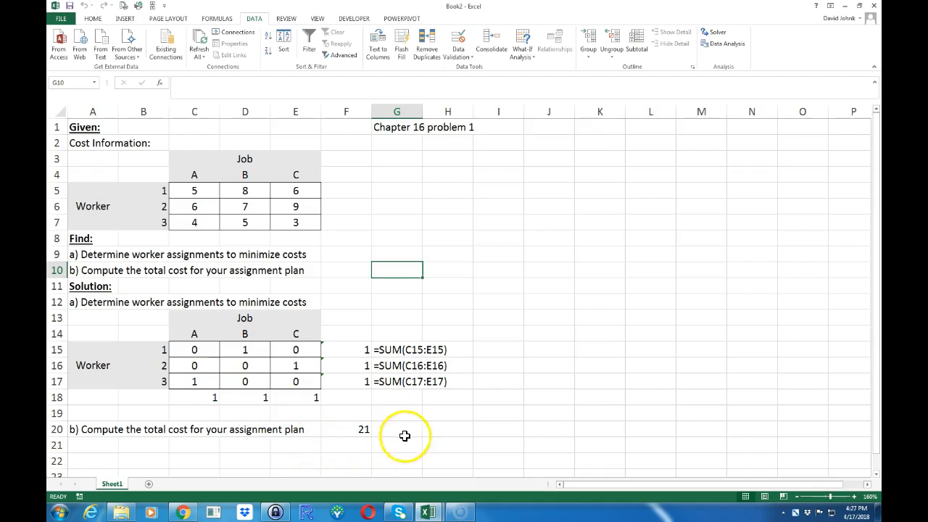
left_click(396, 381)
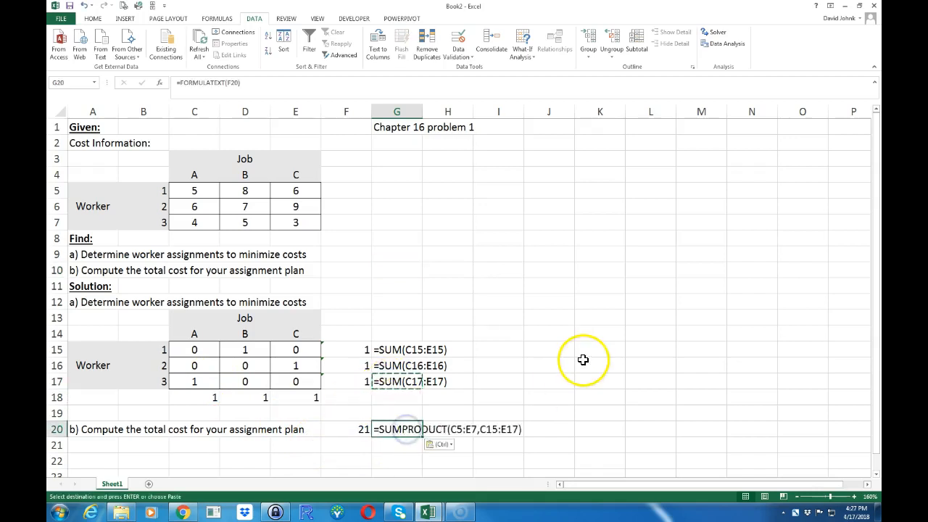
mouse_move(227, 456)
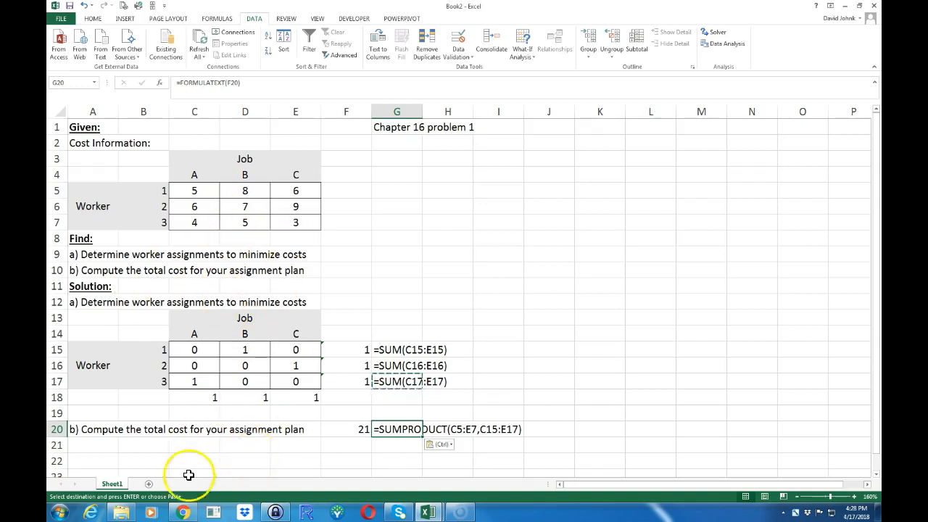
mouse_move(69, 493)
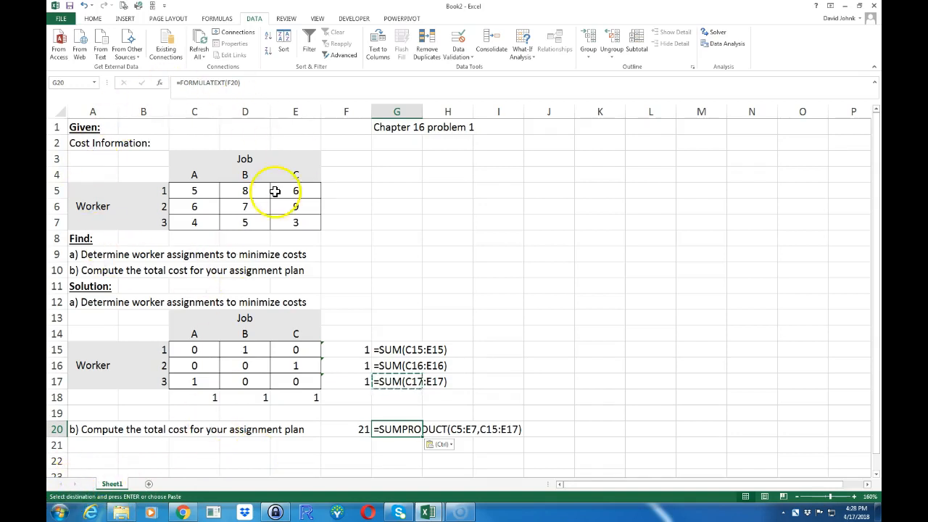
mouse_move(164, 261)
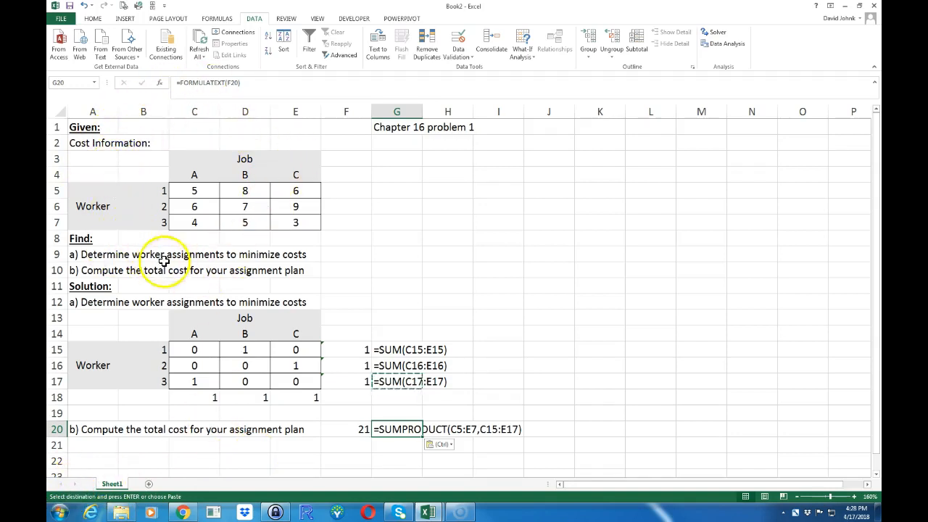
mouse_move(182, 196)
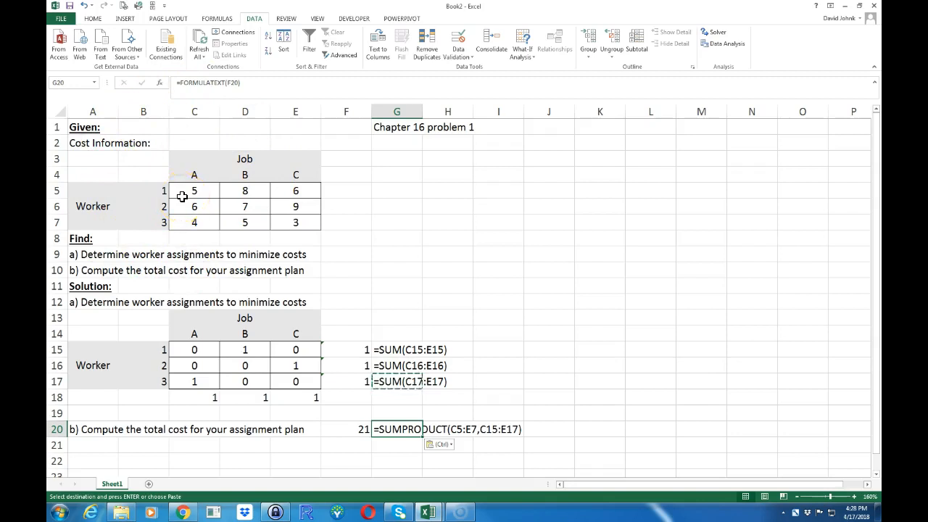
mouse_move(221, 240)
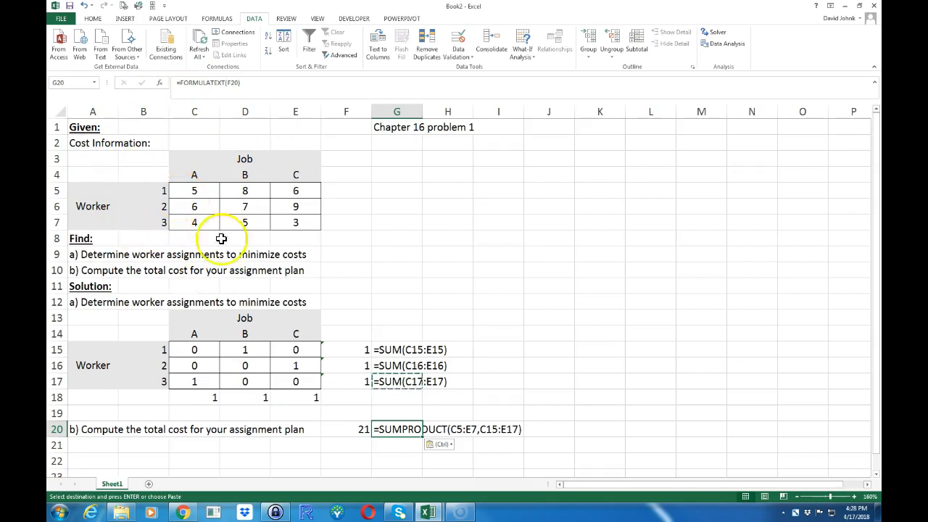